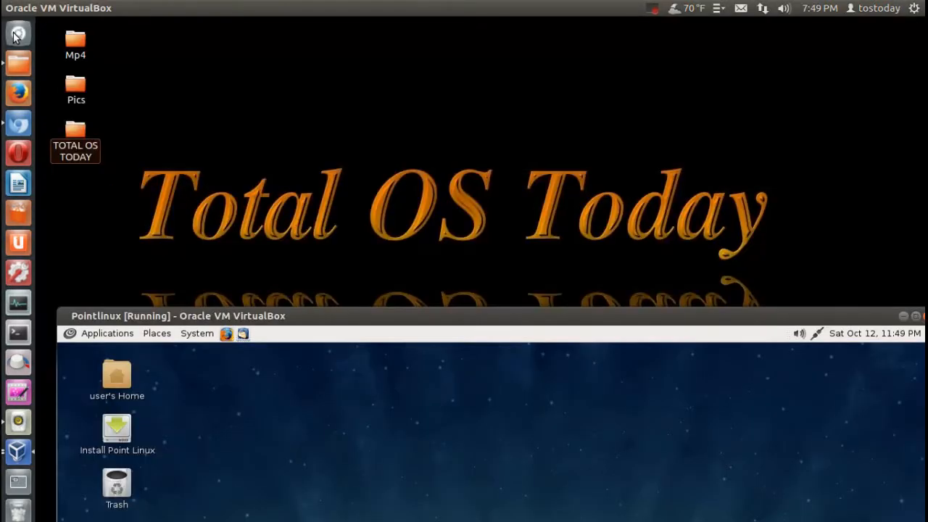
{"action": "mouse_move", "coordinate": [387, 155]}
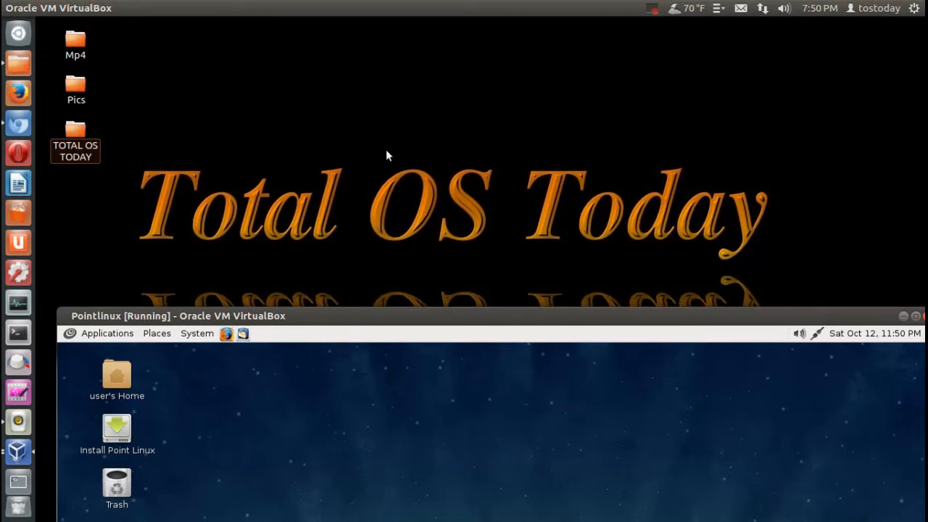
{"action": "mouse_move", "coordinate": [554, 315]}
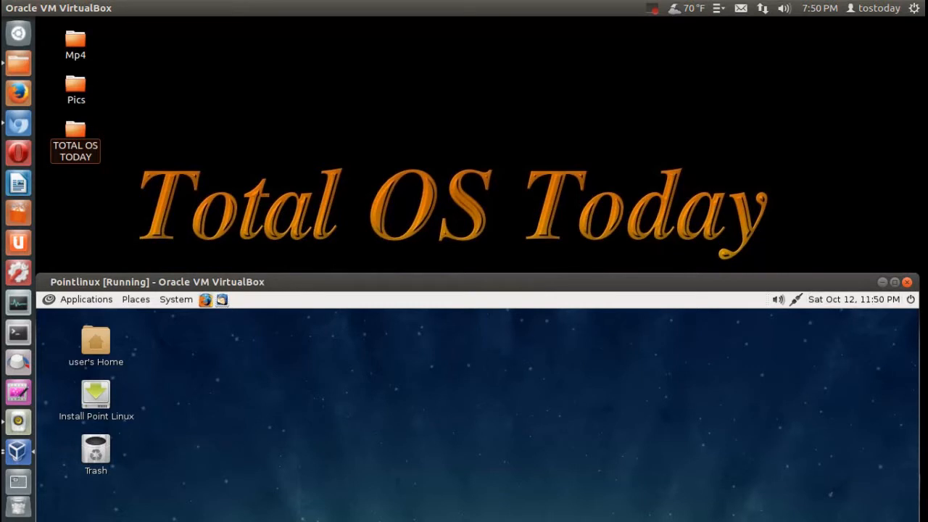
Switch the Point Linux virtual machine to fullscreen mode and confirm the Switch dialog.
{"action": "left_click", "coordinate": [896, 282]}
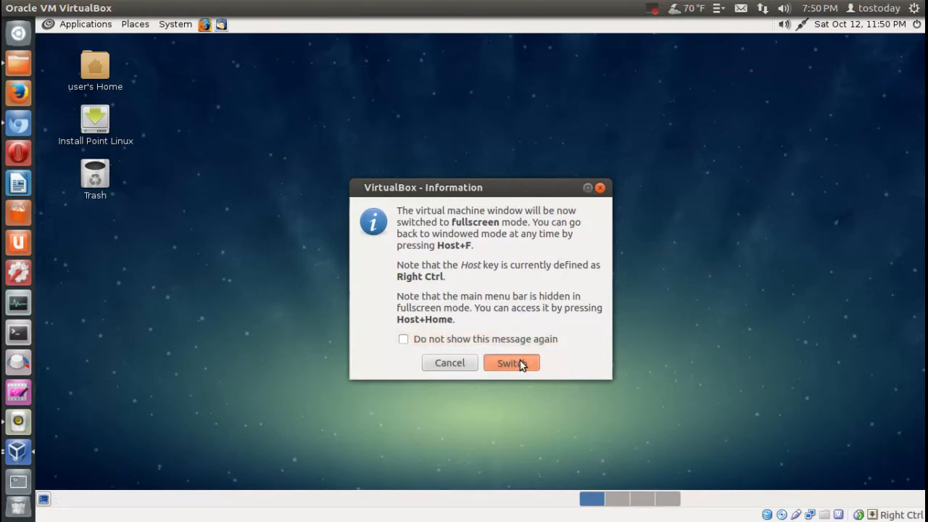
{"action": "left_click", "coordinate": [511, 363]}
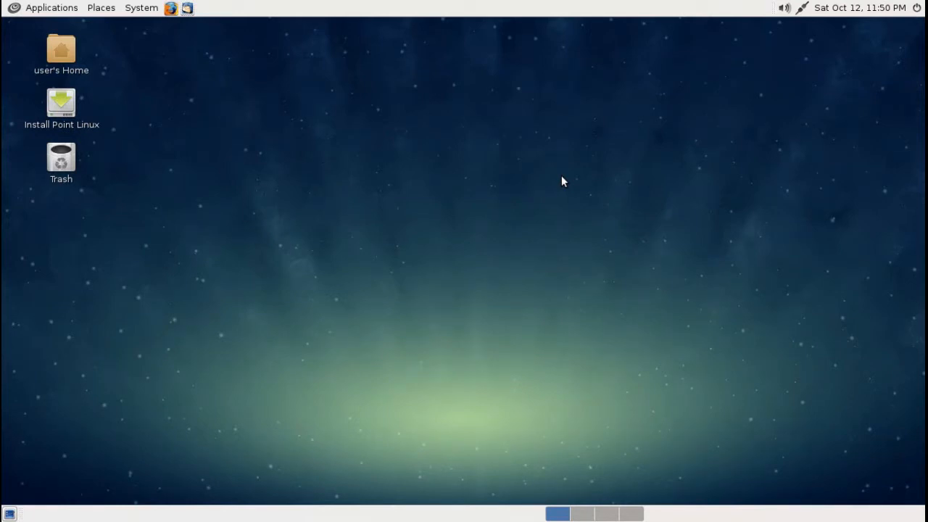
{"action": "mouse_move", "coordinate": [170, 21]}
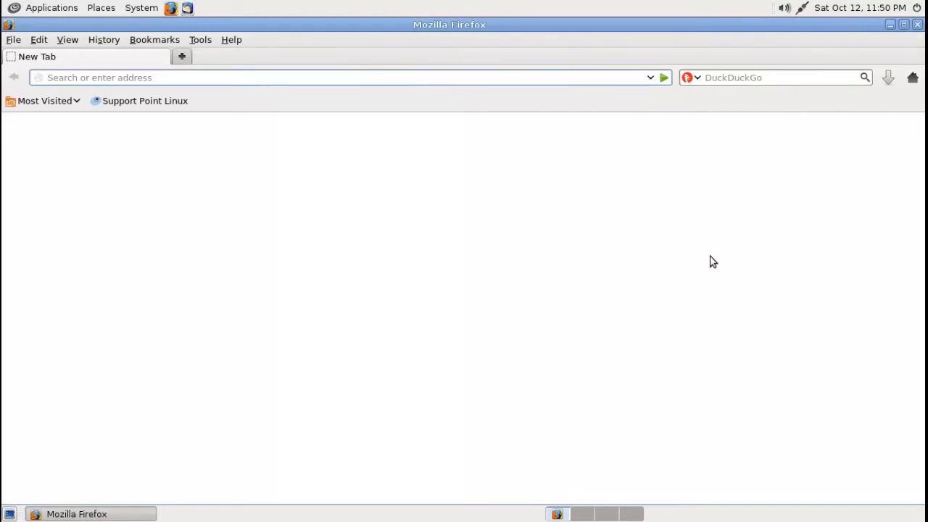
Browse the Support Point Linux donation page, Point Linux home page and MATE site, then close Firefox.
{"action": "left_click", "coordinate": [144, 101]}
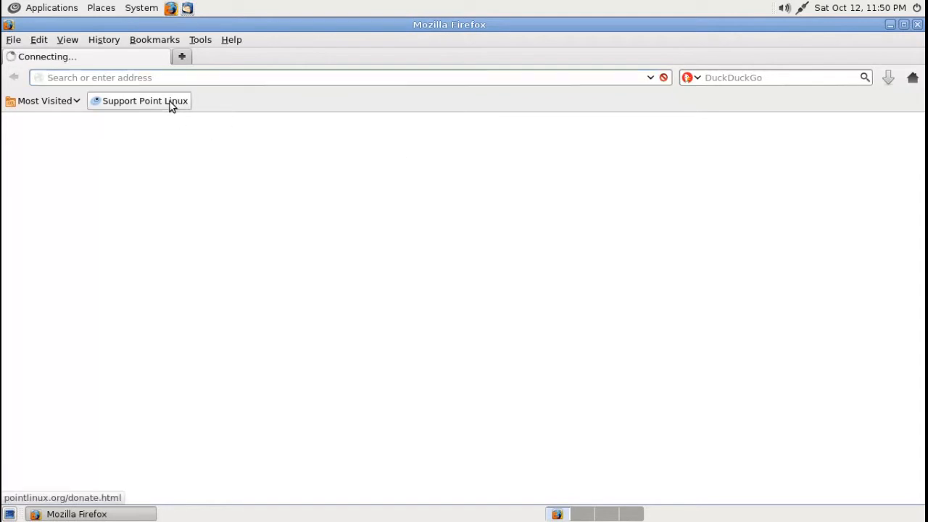
{"action": "left_click", "coordinate": [144, 101]}
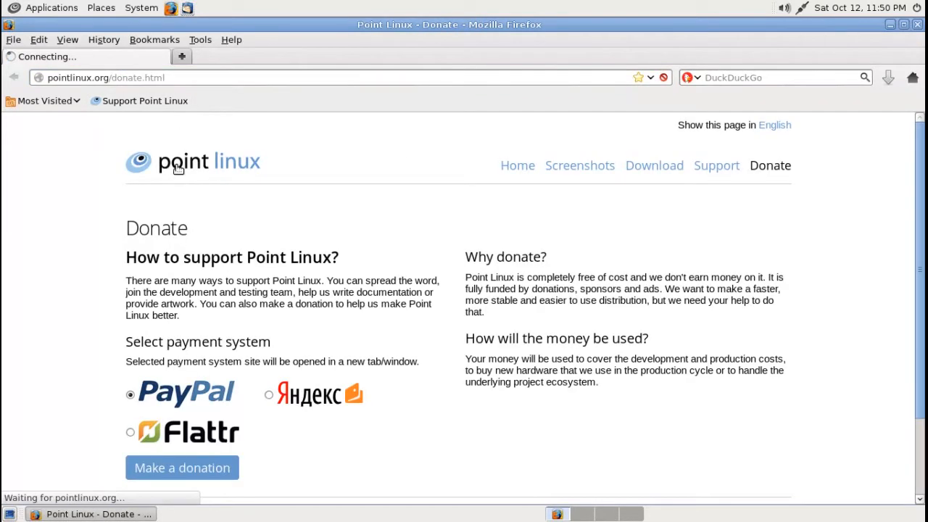
{"action": "left_click", "coordinate": [517, 165]}
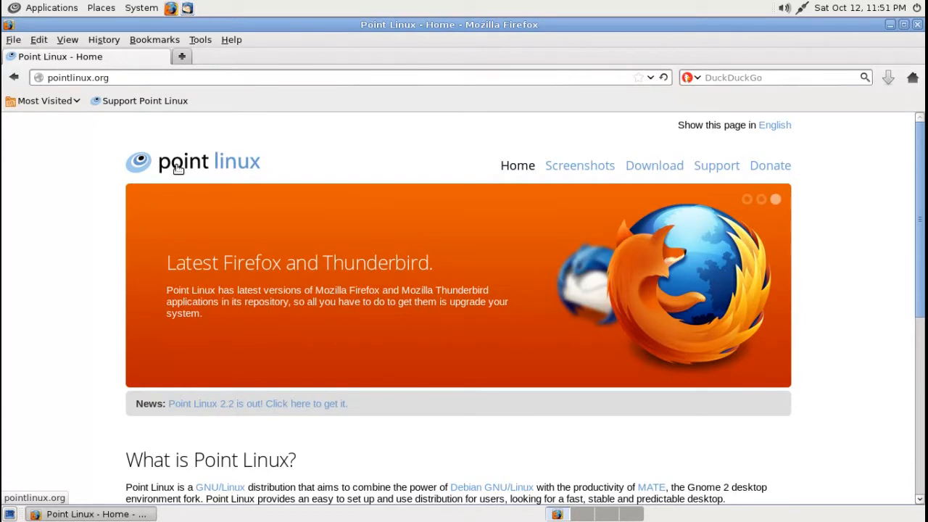
{"action": "scroll", "scroll_direction": "down", "scroll_amount": 3}
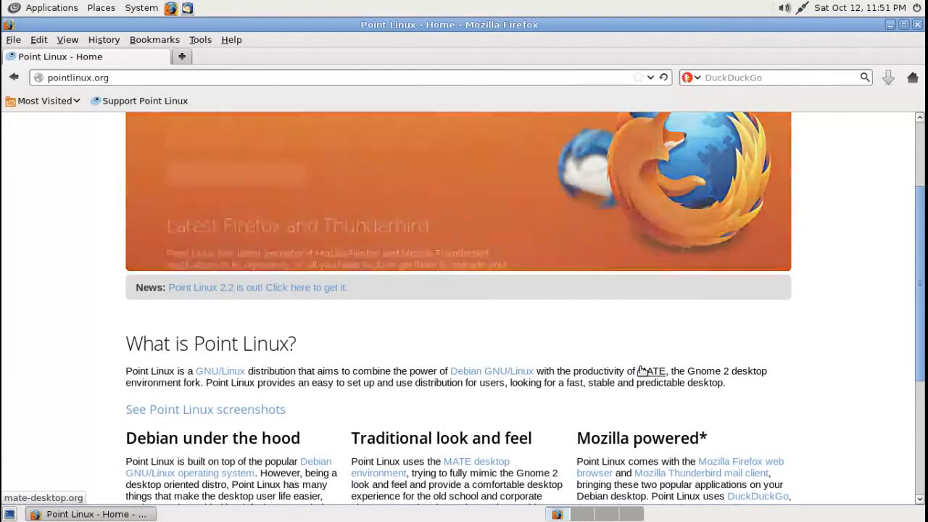
{"action": "left_click", "coordinate": [652, 371]}
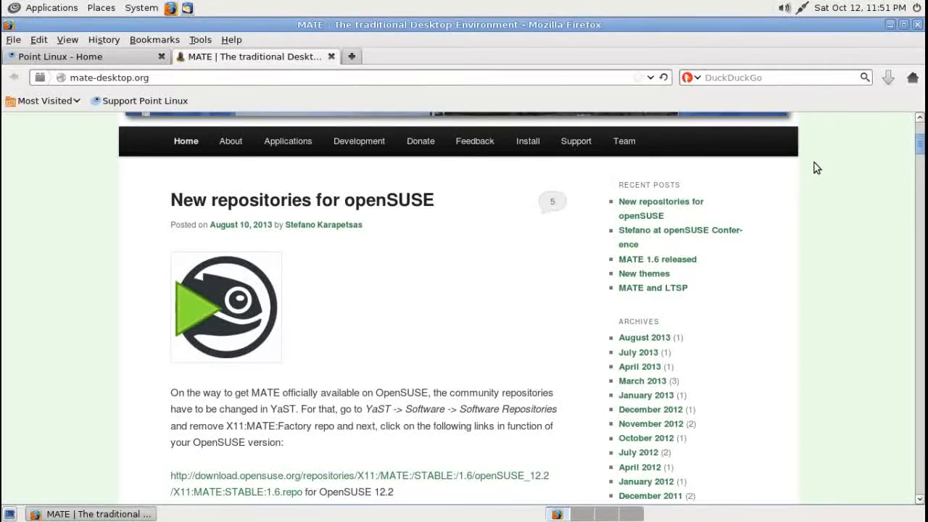
{"action": "mouse_move", "coordinate": [811, 160]}
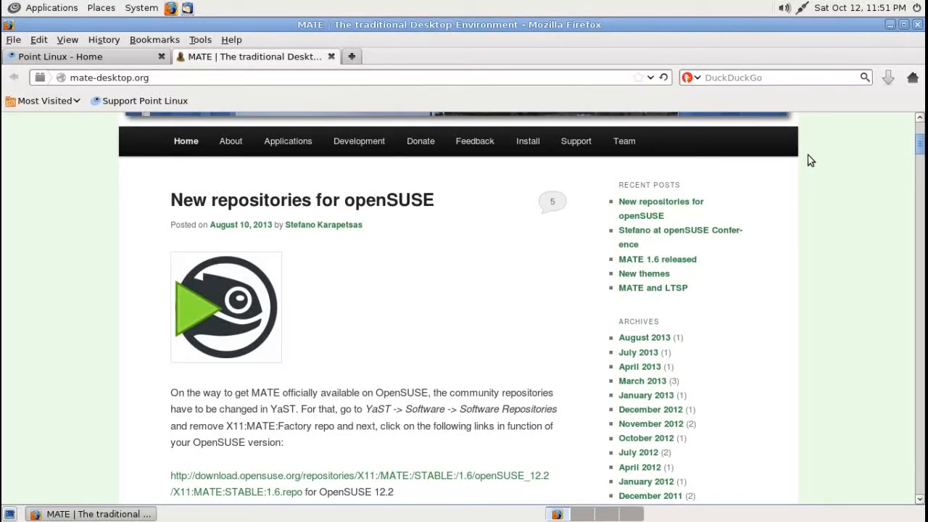
{"action": "mouse_move", "coordinate": [918, 29]}
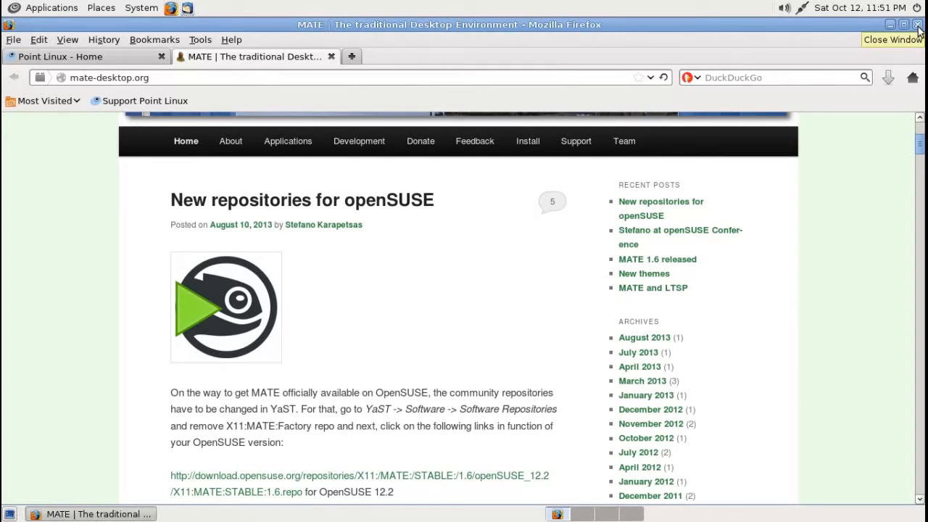
{"action": "left_click", "coordinate": [892, 39]}
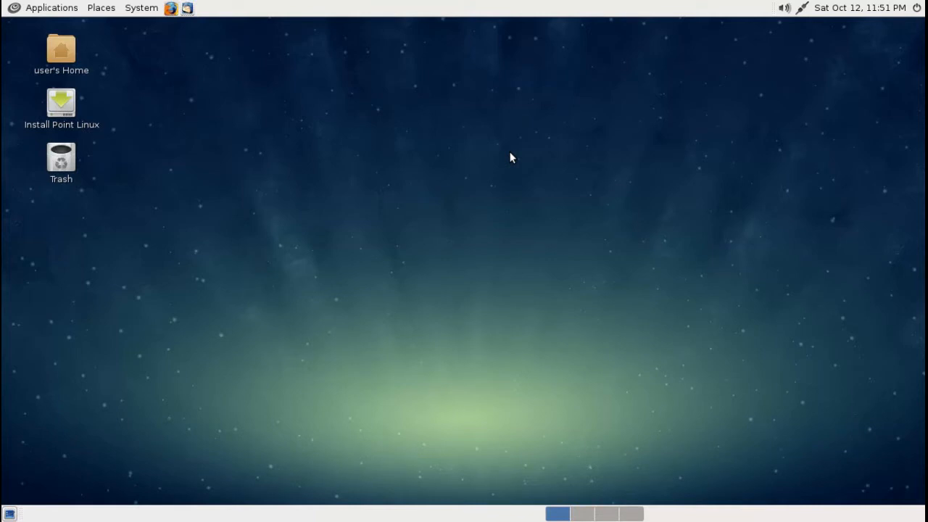
{"action": "mouse_move", "coordinate": [478, 158]}
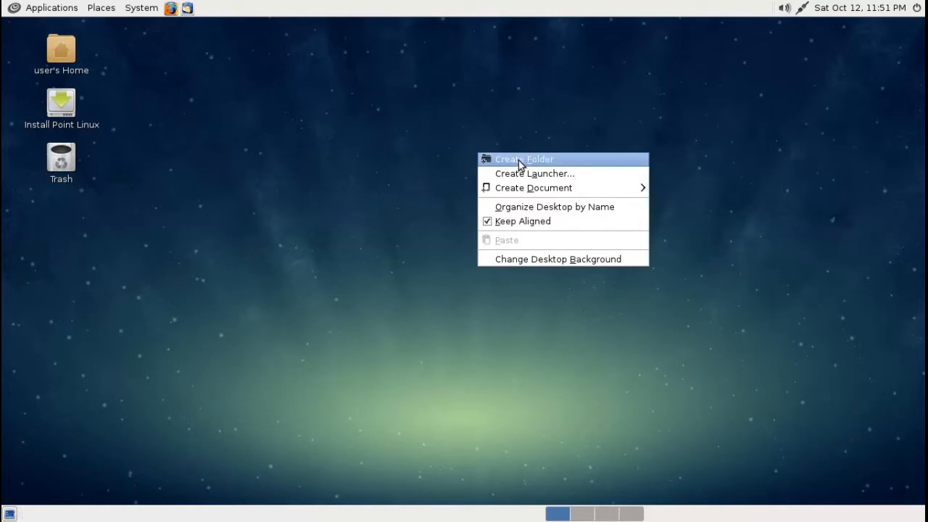
{"action": "mouse_move", "coordinate": [565, 259]}
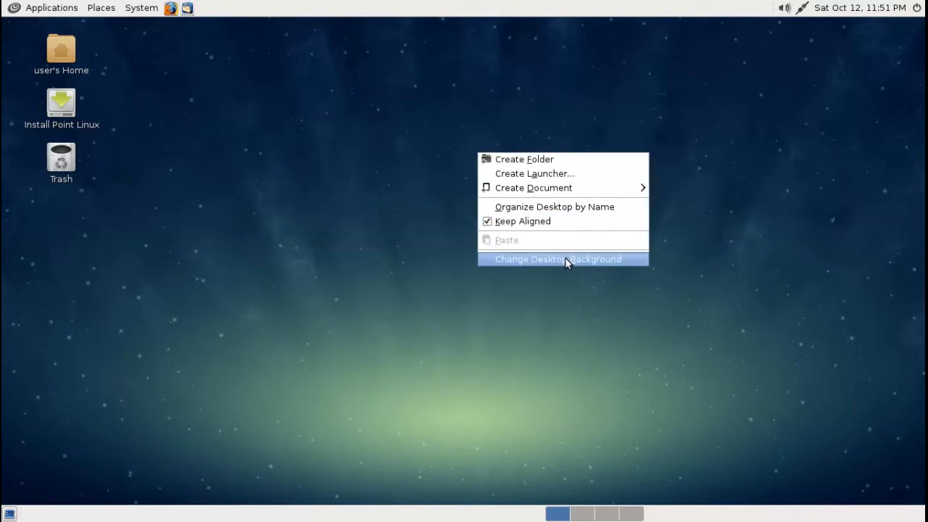
{"action": "left_click", "coordinate": [558, 259]}
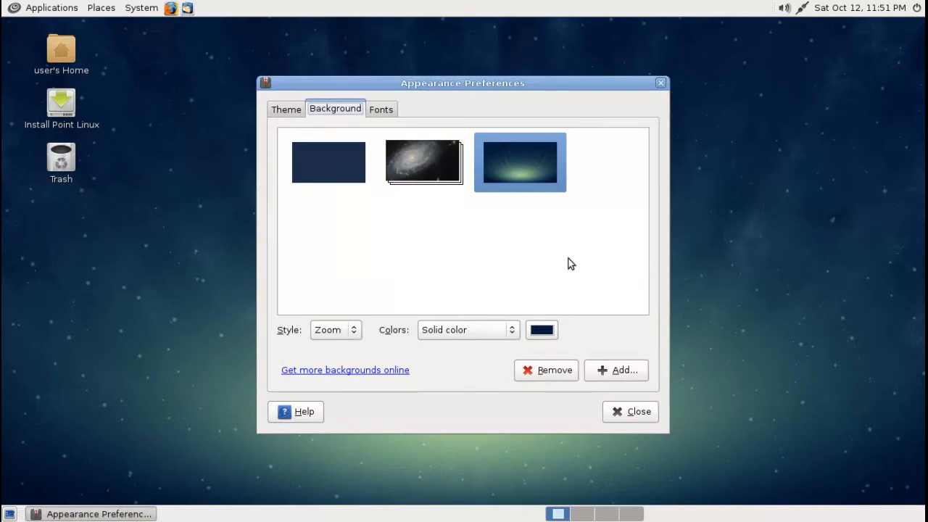
{"action": "mouse_move", "coordinate": [345, 171]}
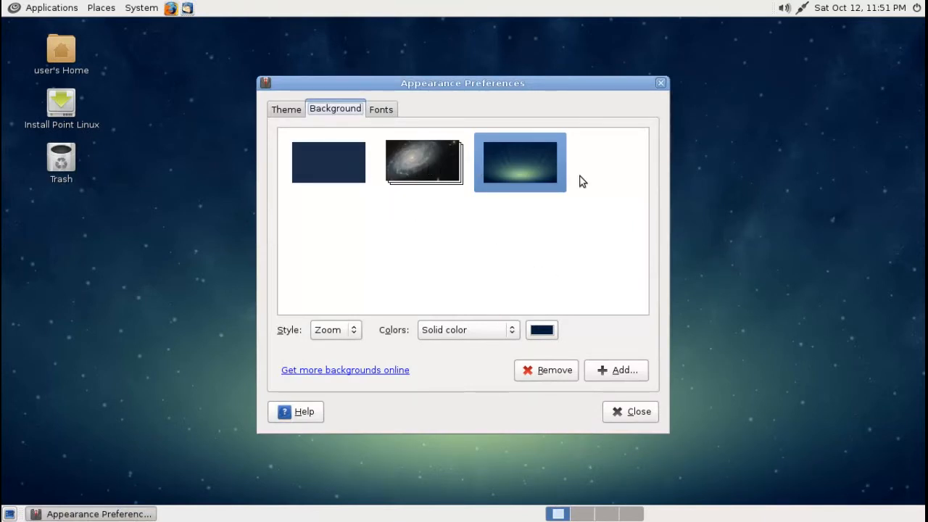
{"action": "mouse_move", "coordinate": [345, 370]}
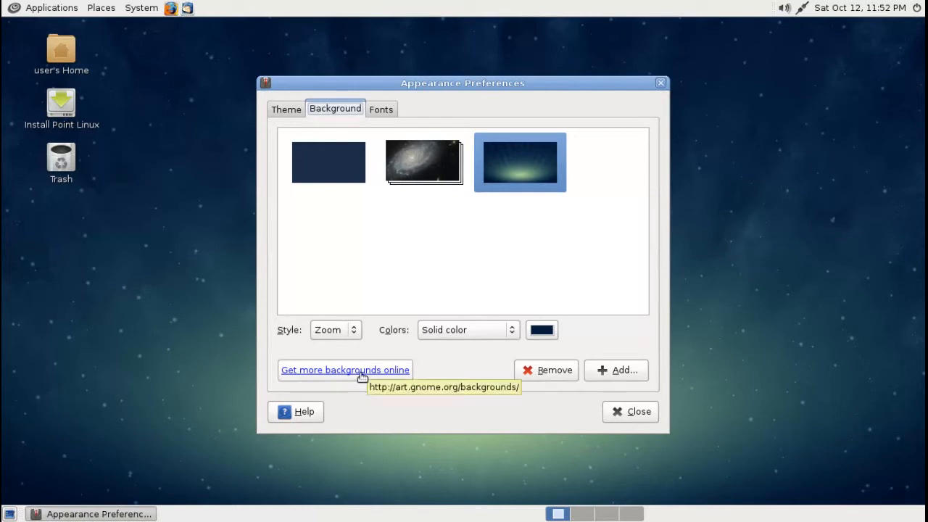
{"action": "left_click", "coordinate": [345, 370]}
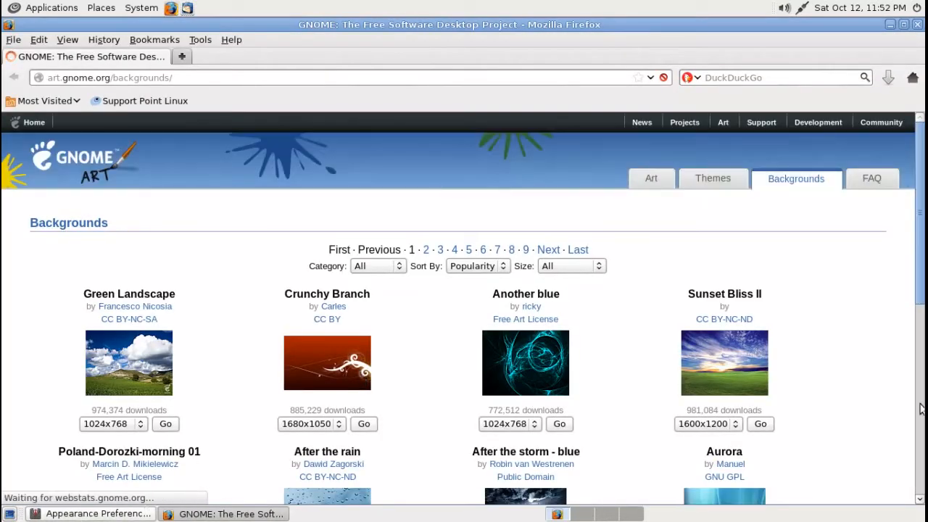
{"action": "scroll", "scroll_direction": "down", "scroll_amount": 3}
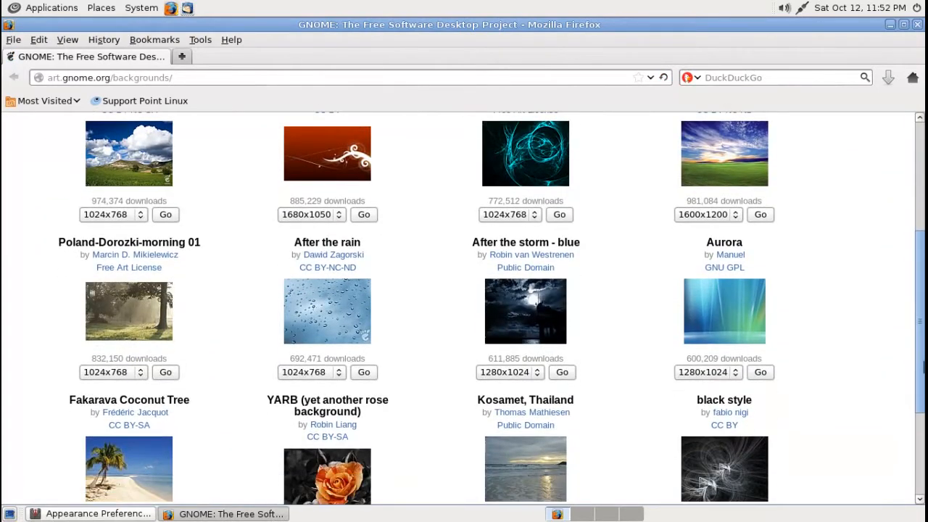
{"action": "scroll", "scroll_direction": "down", "scroll_amount": 3}
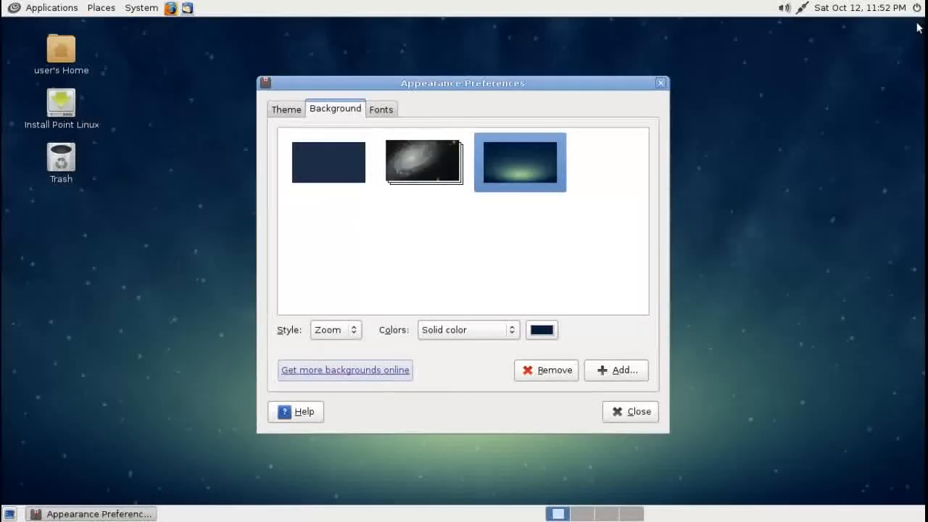
{"action": "mouse_move", "coordinate": [780, 236]}
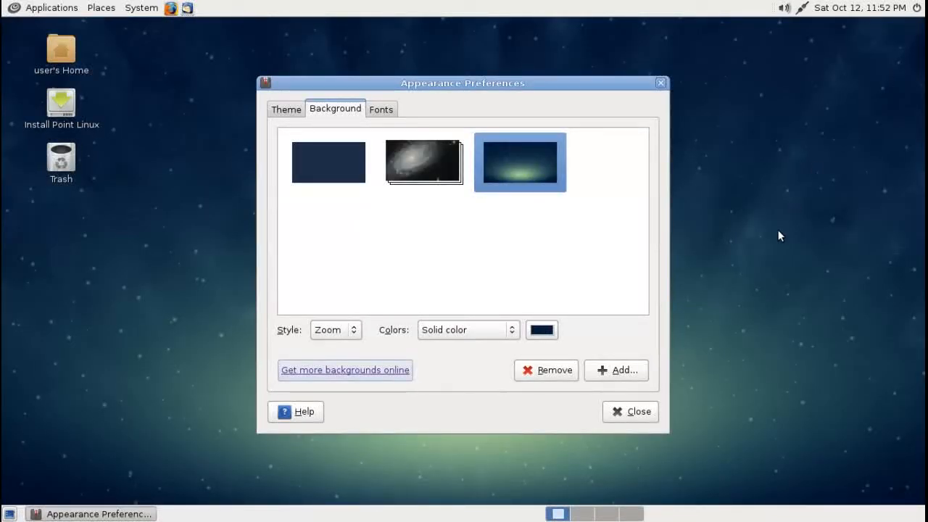
{"action": "mouse_move", "coordinate": [620, 406]}
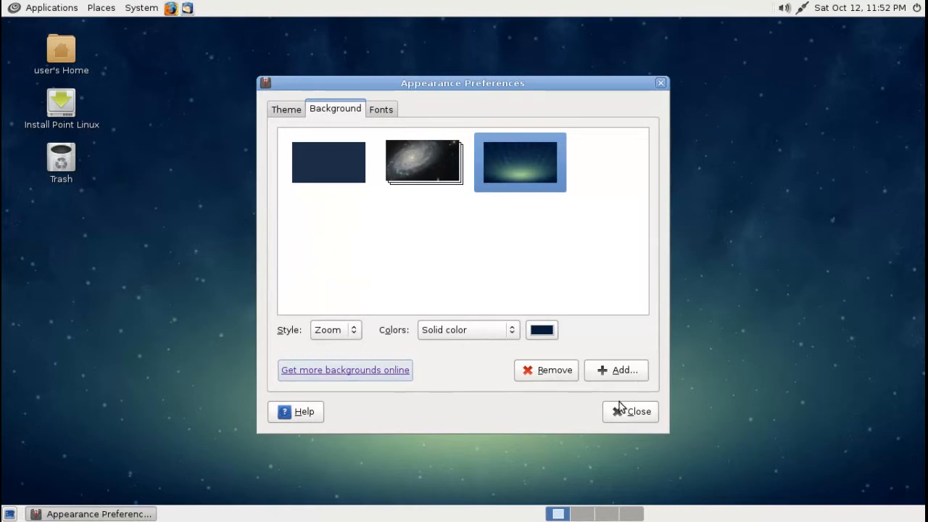
{"action": "left_click", "coordinate": [630, 411]}
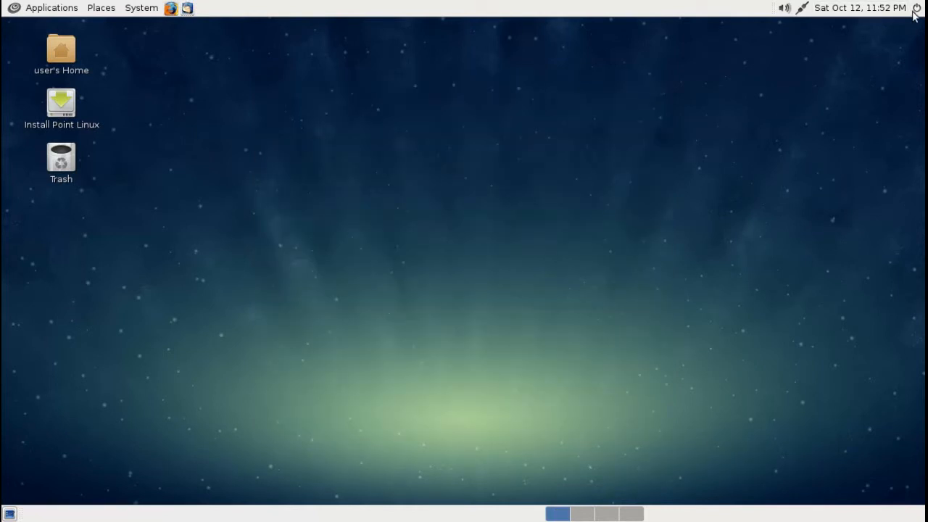
{"action": "left_click", "coordinate": [916, 8]}
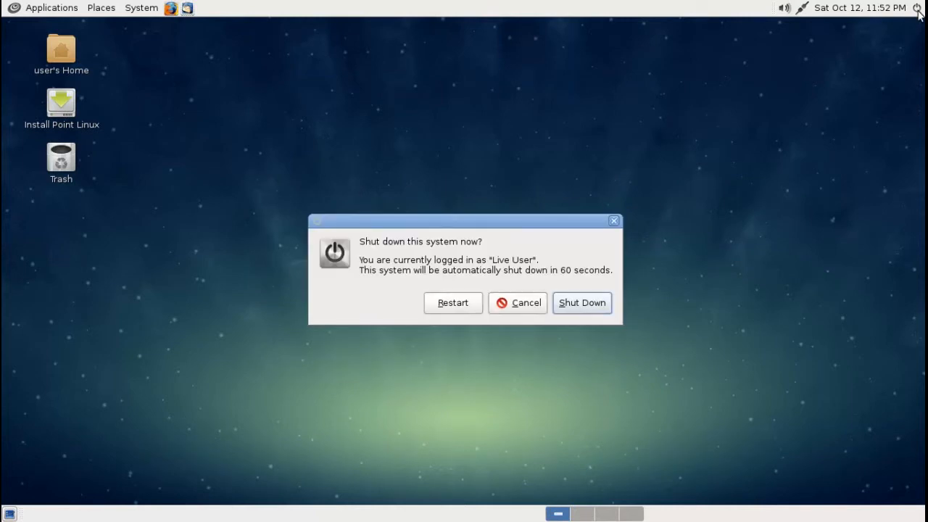
{"action": "left_click", "coordinate": [518, 302]}
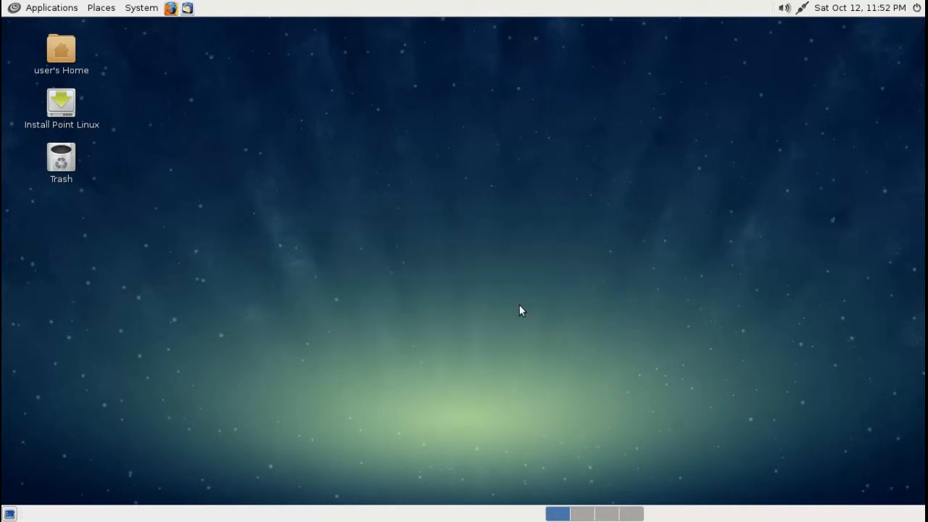
{"action": "left_click", "coordinate": [861, 8]}
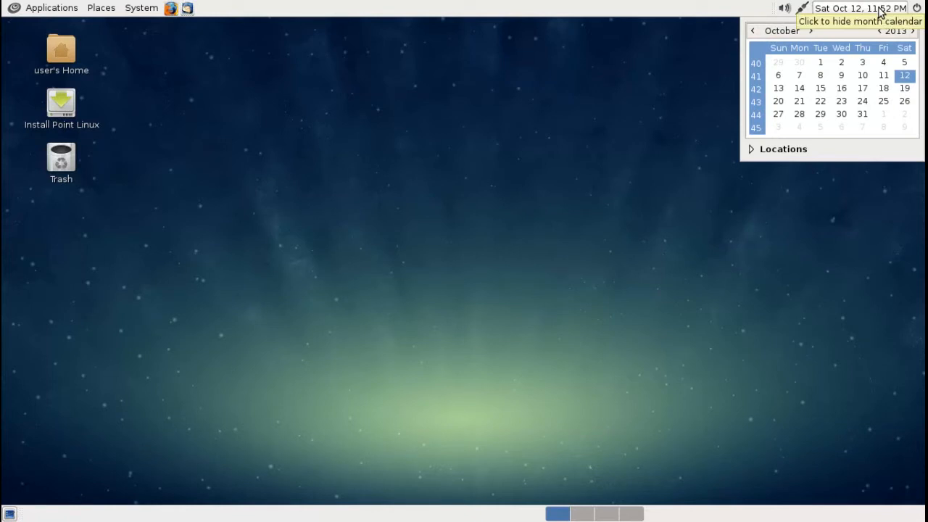
{"action": "right_click", "coordinate": [861, 8]}
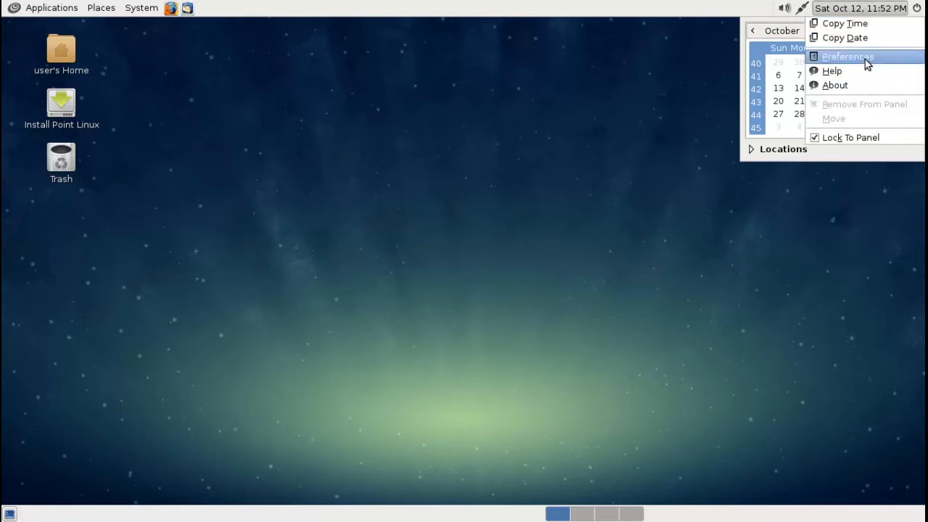
{"action": "left_click", "coordinate": [848, 57]}
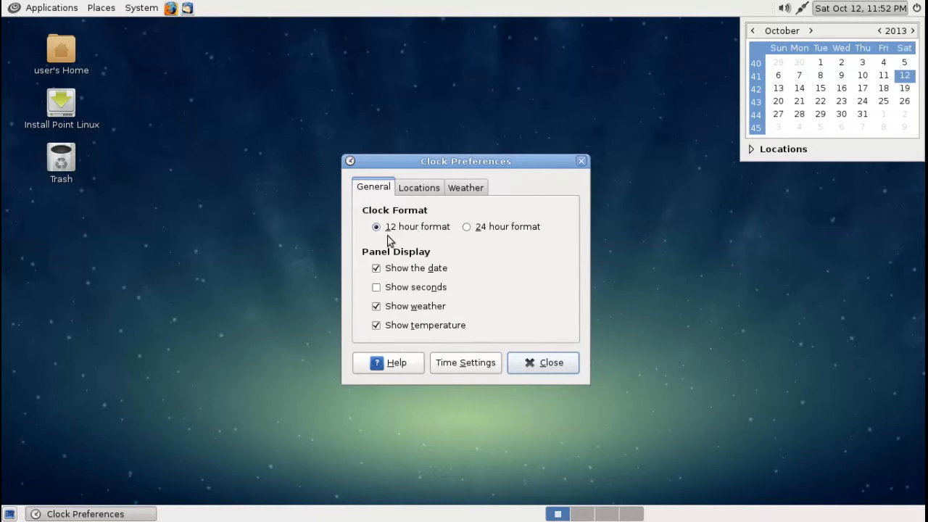
{"action": "mouse_move", "coordinate": [464, 202]}
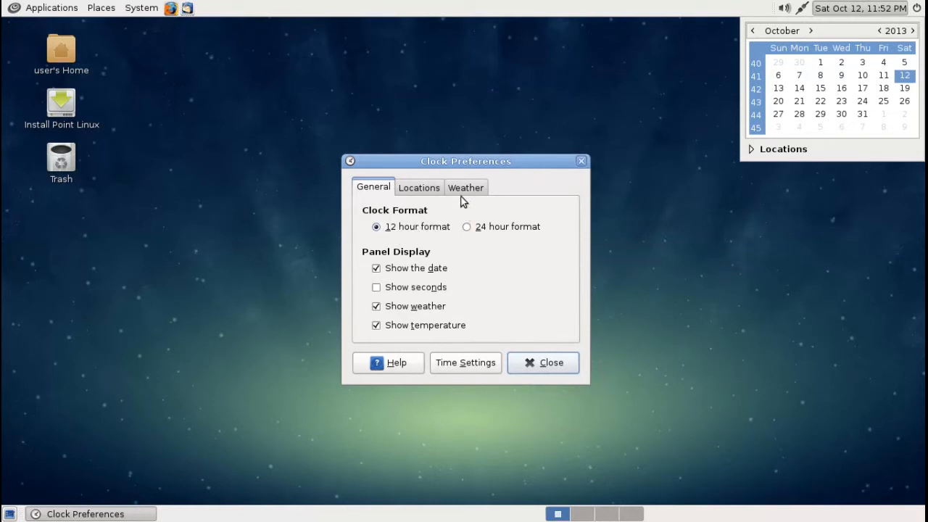
{"action": "left_click", "coordinate": [465, 187]}
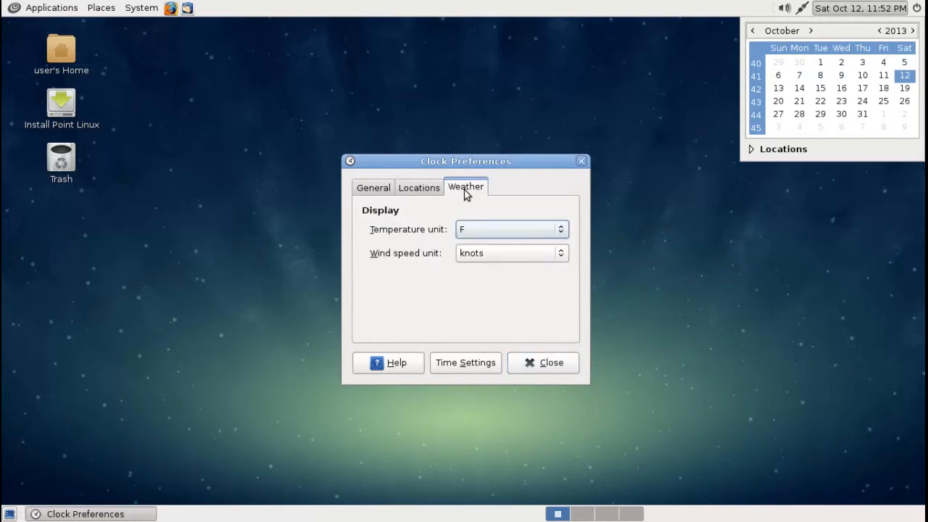
{"action": "left_click", "coordinate": [542, 363]}
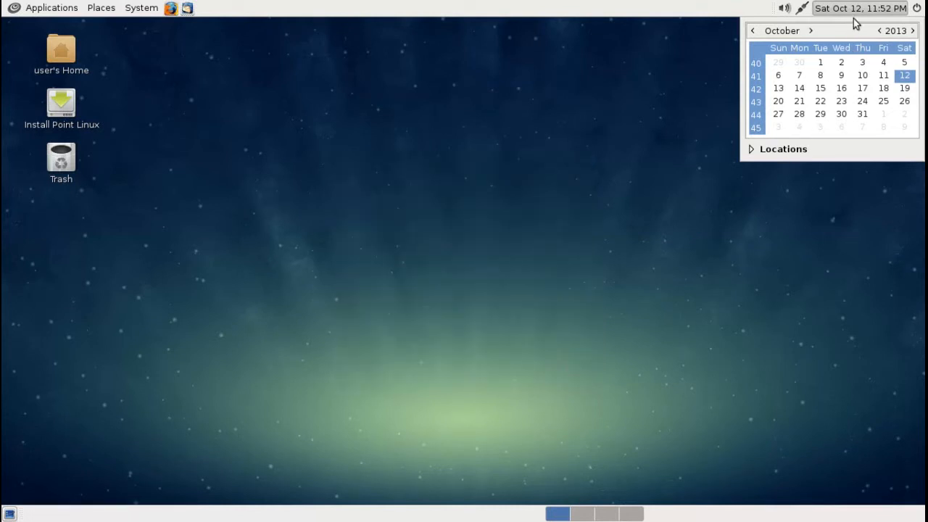
{"action": "left_click", "coordinate": [860, 8]}
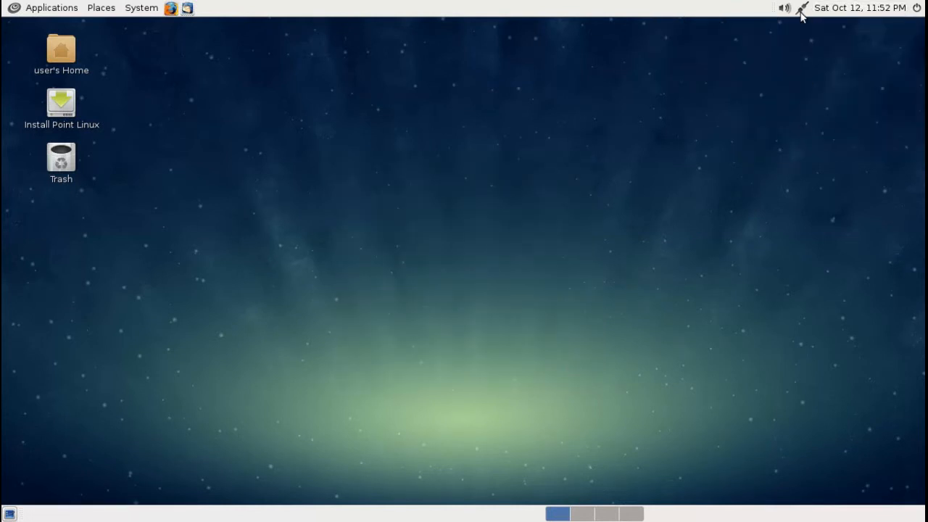
{"action": "mouse_move", "coordinate": [640, 16]}
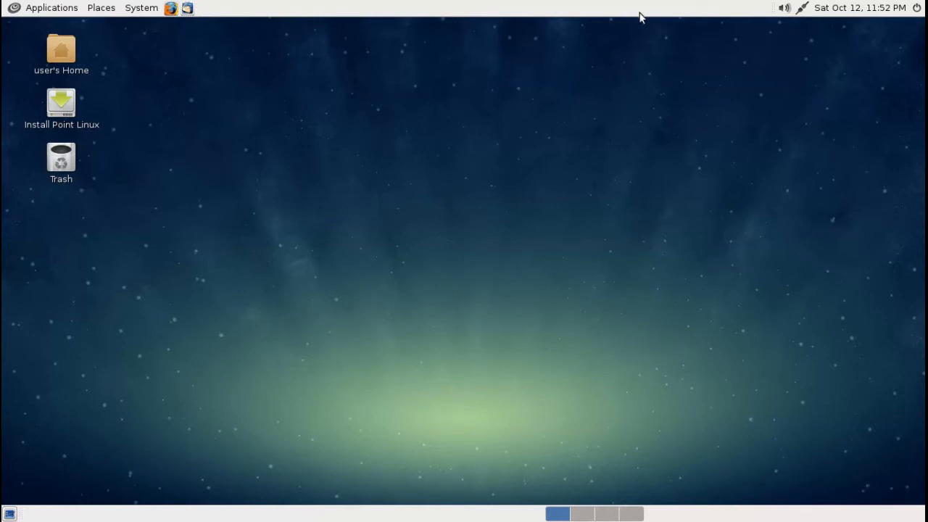
Add the Trash item to the top panel through Add to Panel.
{"action": "right_click", "coordinate": [638, 13]}
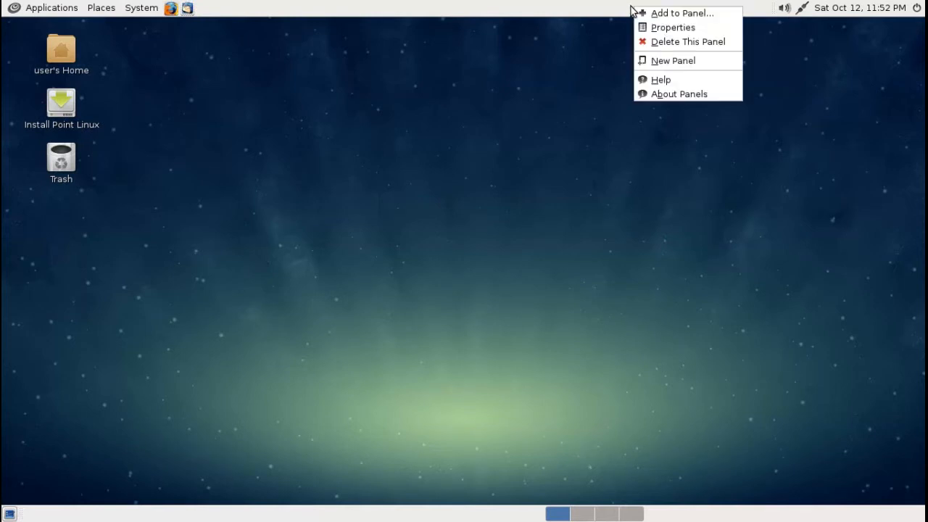
{"action": "mouse_move", "coordinate": [682, 13]}
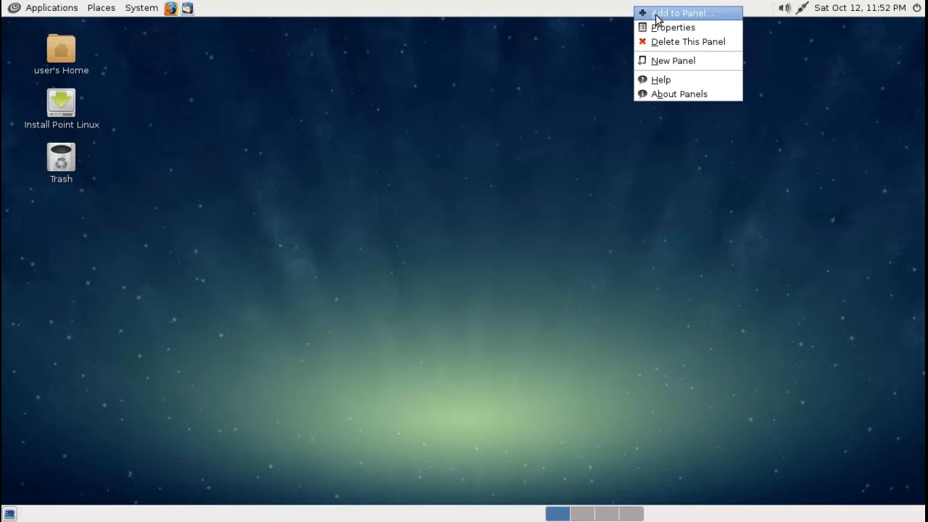
{"action": "left_click", "coordinate": [680, 13]}
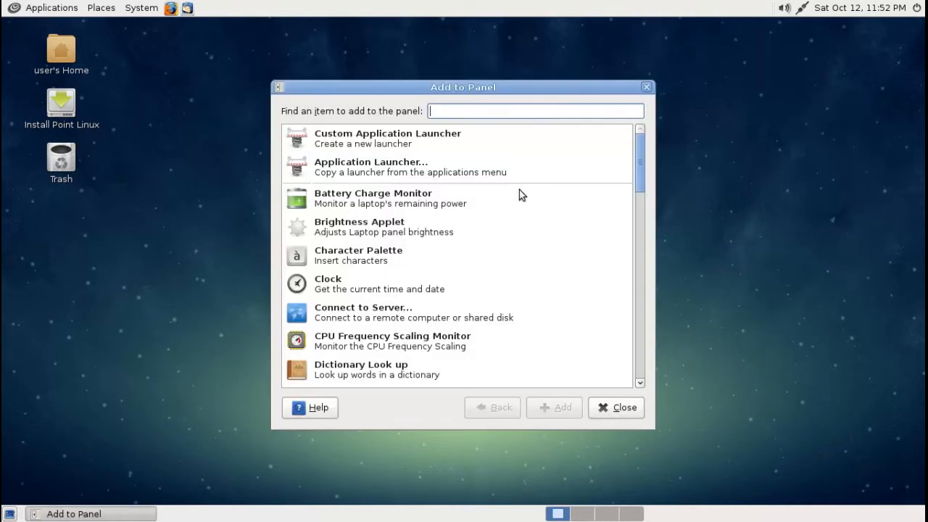
{"action": "scroll", "scroll_direction": "down", "scroll_amount": 3}
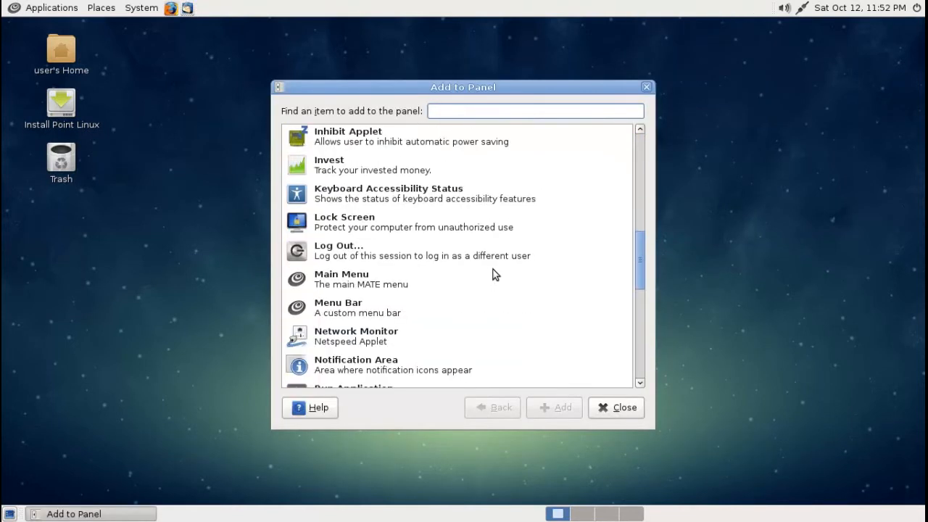
{"action": "scroll", "scroll_direction": "down", "scroll_amount": 3}
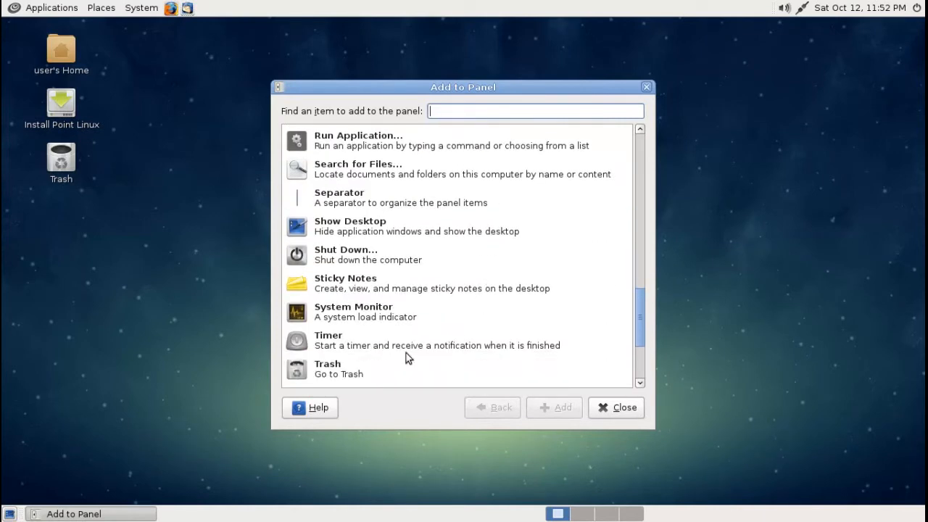
{"action": "mouse_move", "coordinate": [341, 374]}
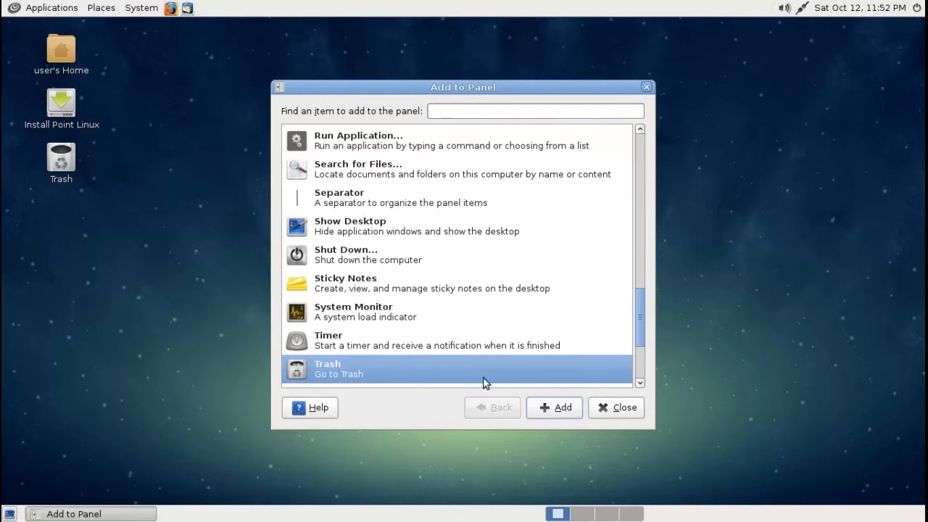
{"action": "left_click", "coordinate": [616, 407]}
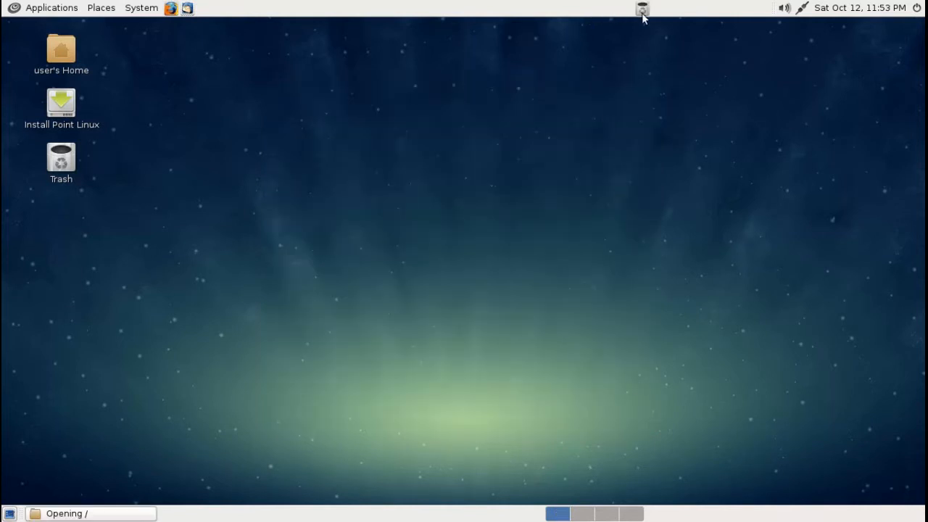
Open and dismiss the Trash applet's options, then launch Thunderbird and open the System menu.
{"action": "double_click", "coordinate": [61, 155]}
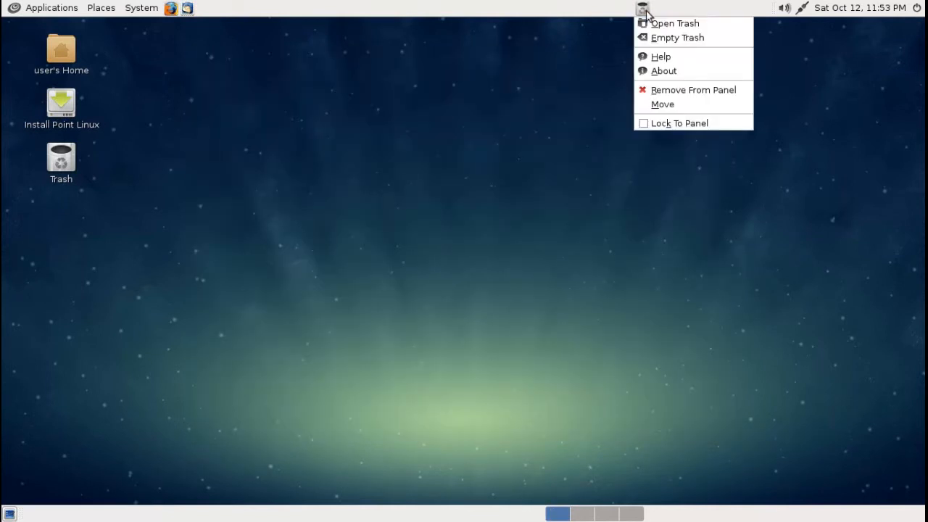
{"action": "left_click", "coordinate": [537, 80]}
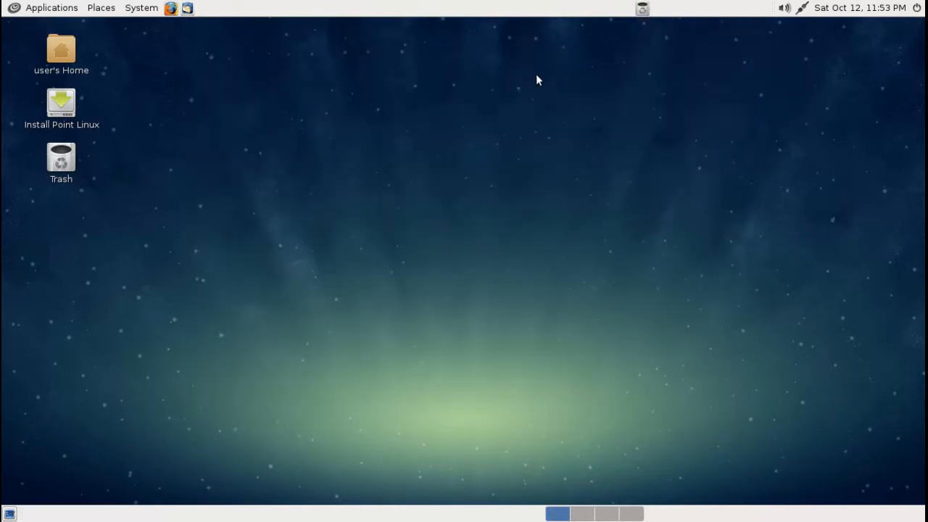
{"action": "left_click", "coordinate": [187, 8]}
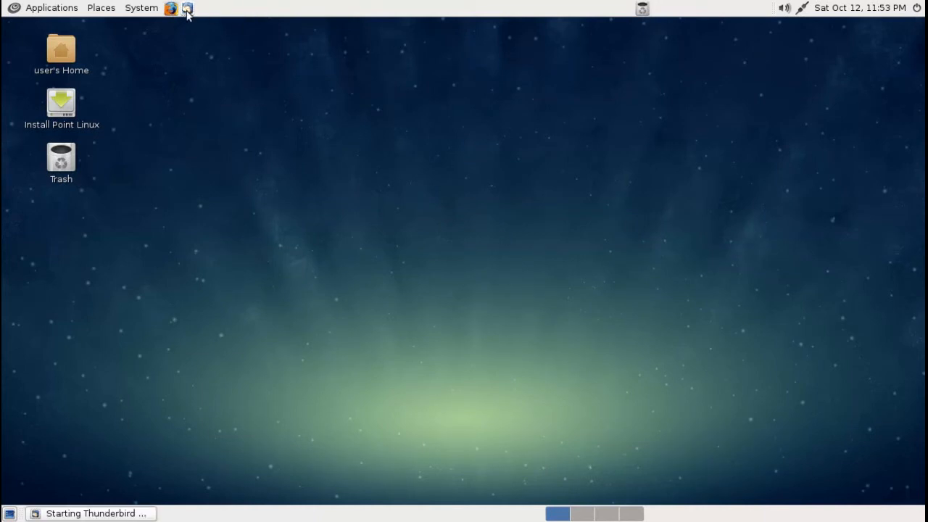
{"action": "mouse_move", "coordinate": [187, 8]}
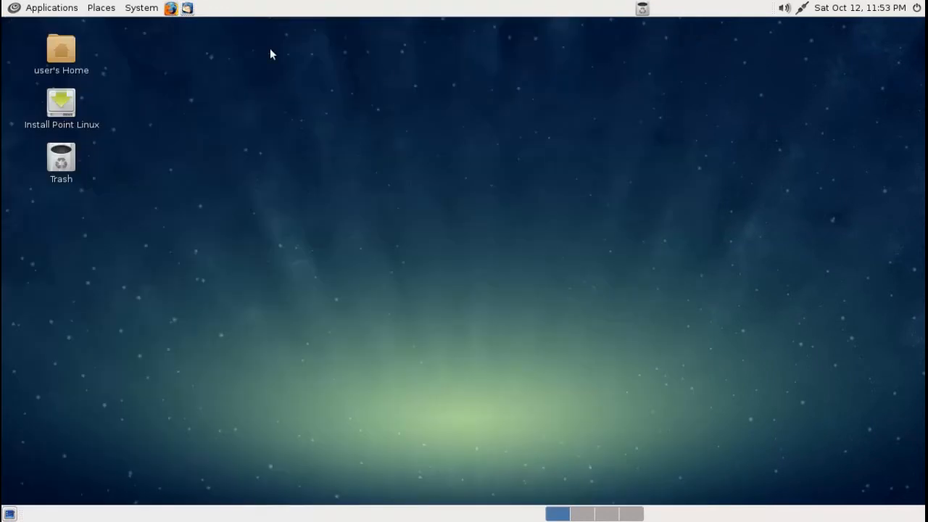
{"action": "left_click", "coordinate": [140, 7]}
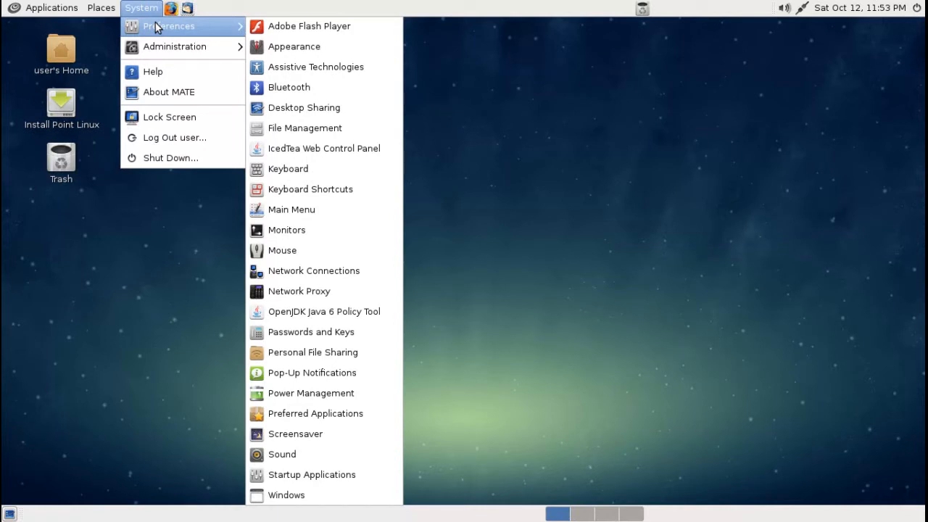
{"action": "mouse_move", "coordinate": [312, 474]}
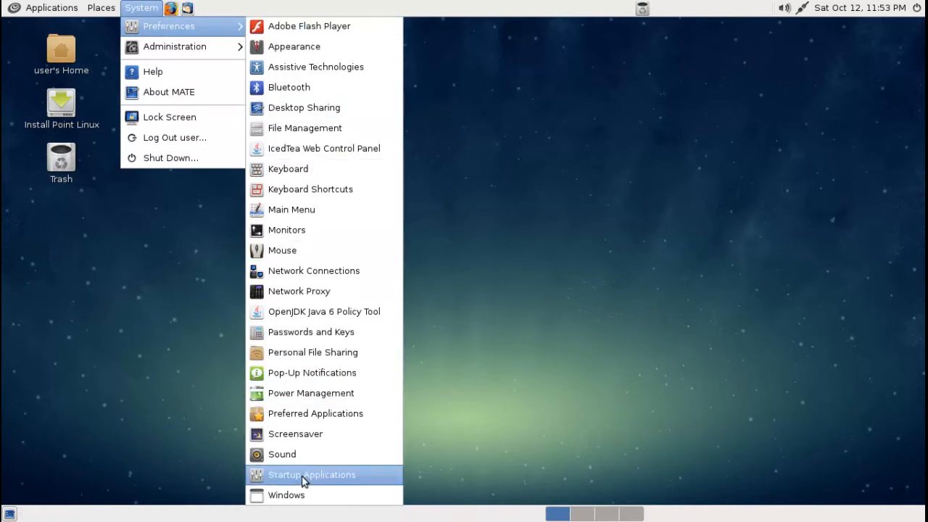
{"action": "mouse_move", "coordinate": [330, 373]}
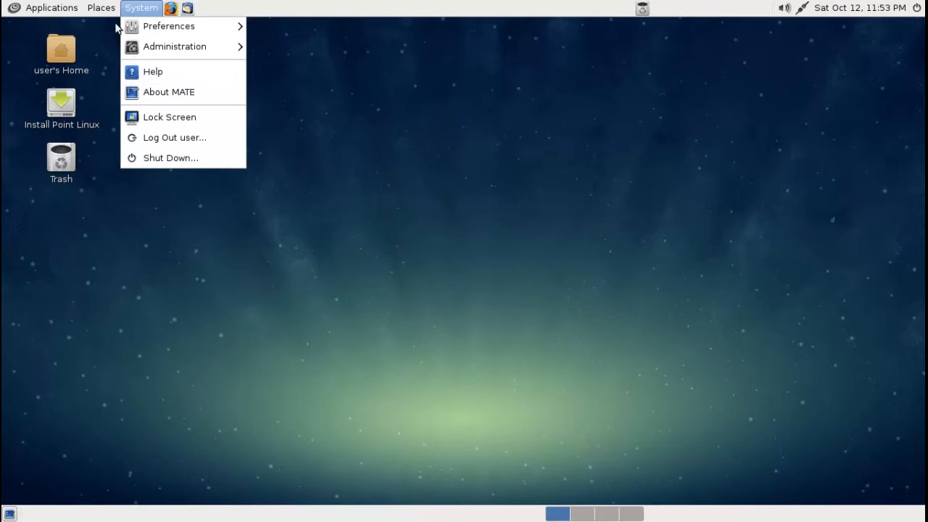
Open the Places menu on the top panel.
{"action": "left_click", "coordinate": [101, 8]}
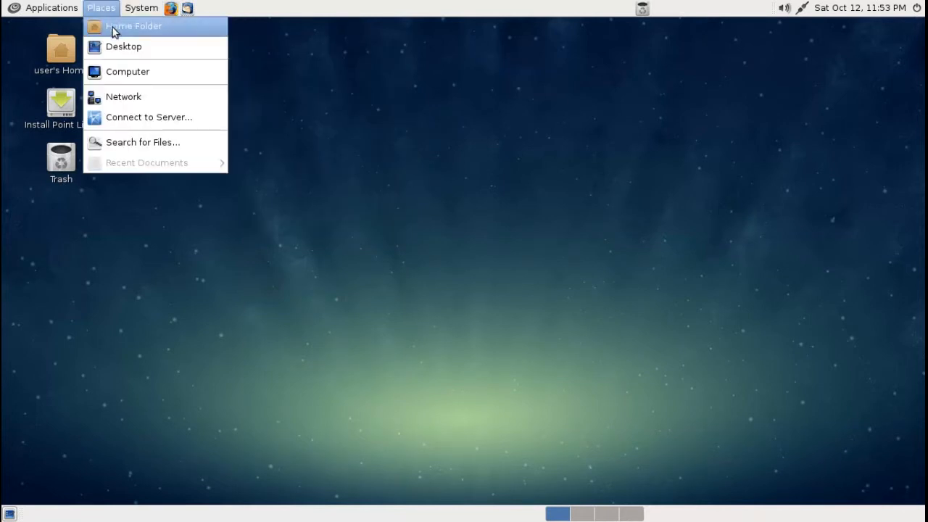
Open Home Folder in Caja, switch to Compact view, then close the window.
{"action": "left_click", "coordinate": [134, 25]}
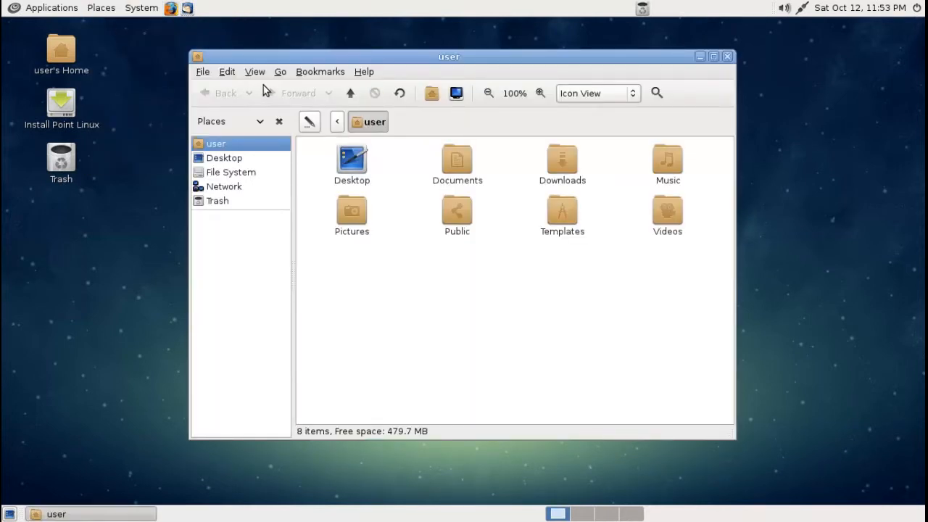
{"action": "left_click", "coordinate": [255, 71]}
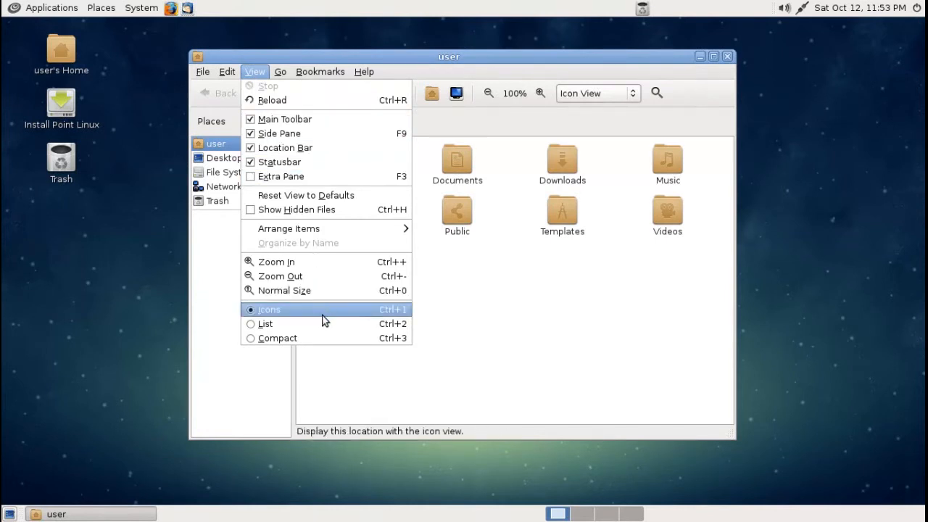
{"action": "left_click", "coordinate": [265, 323]}
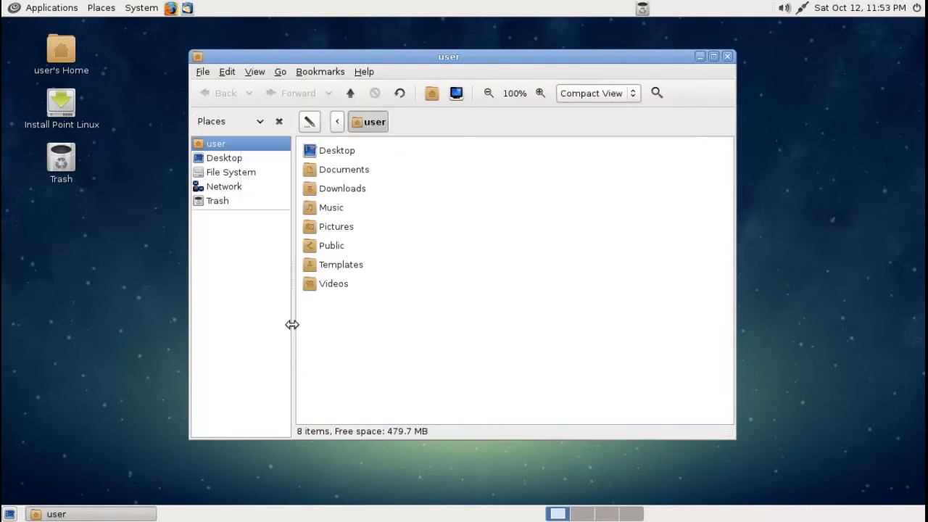
{"action": "mouse_move", "coordinate": [636, 211]}
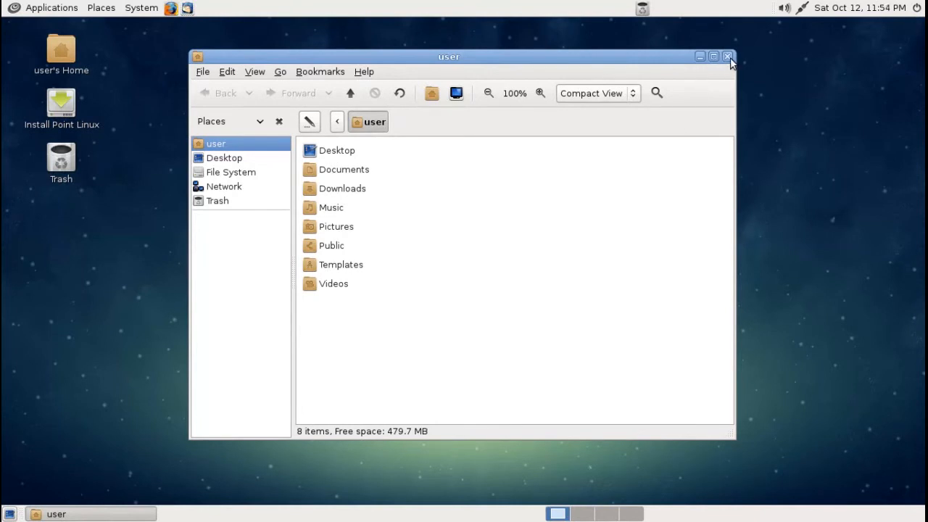
{"action": "left_click", "coordinate": [51, 8]}
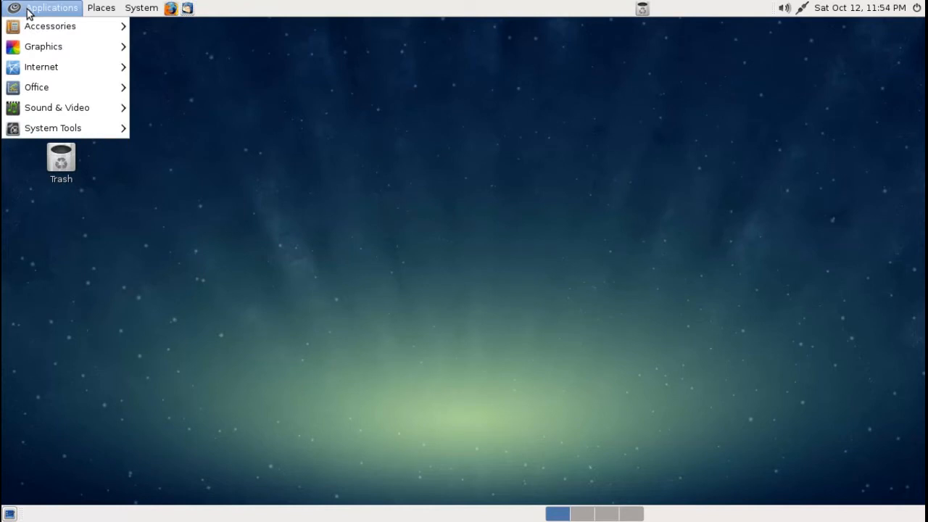
{"action": "mouse_move", "coordinate": [49, 27]}
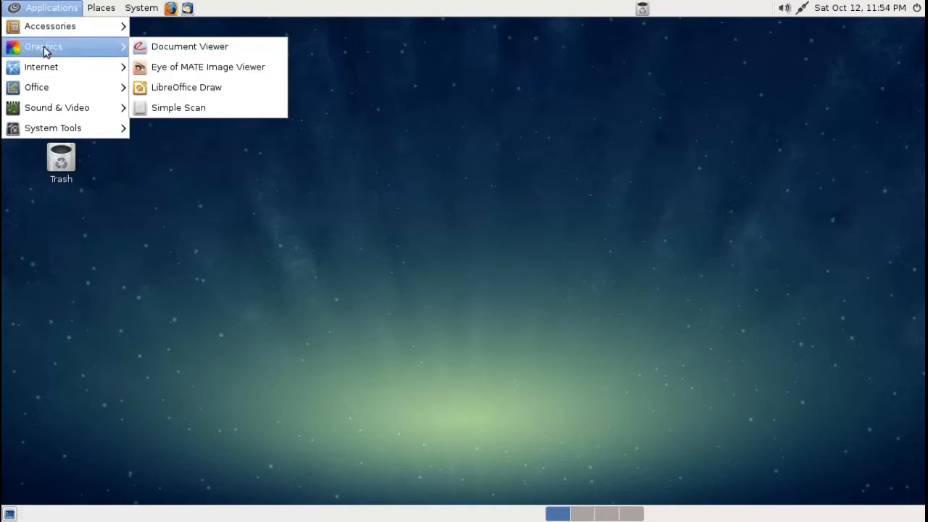
{"action": "mouse_move", "coordinate": [49, 87]}
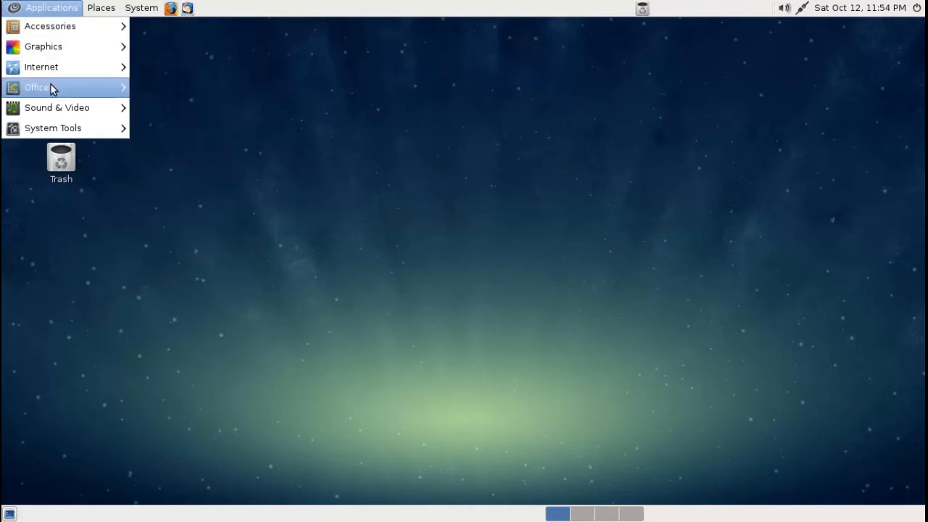
{"action": "mouse_move", "coordinate": [57, 107]}
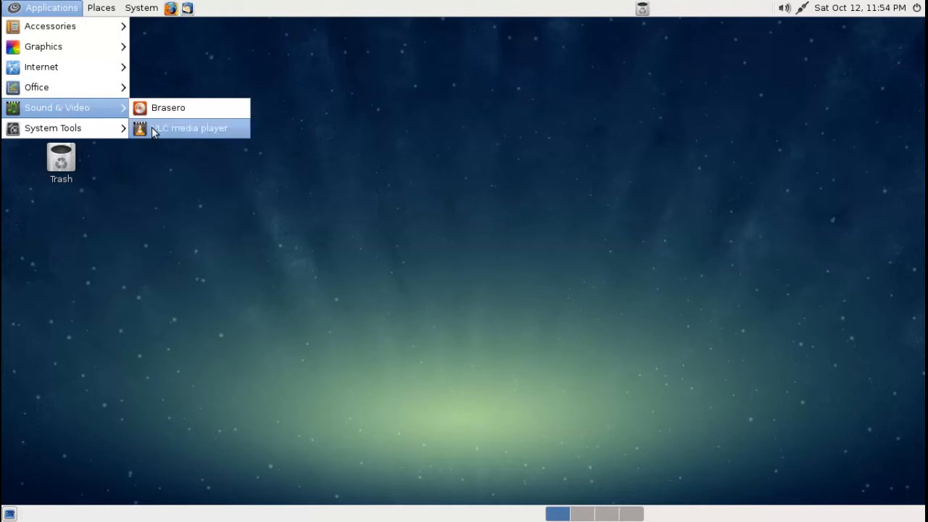
{"action": "mouse_move", "coordinate": [53, 127]}
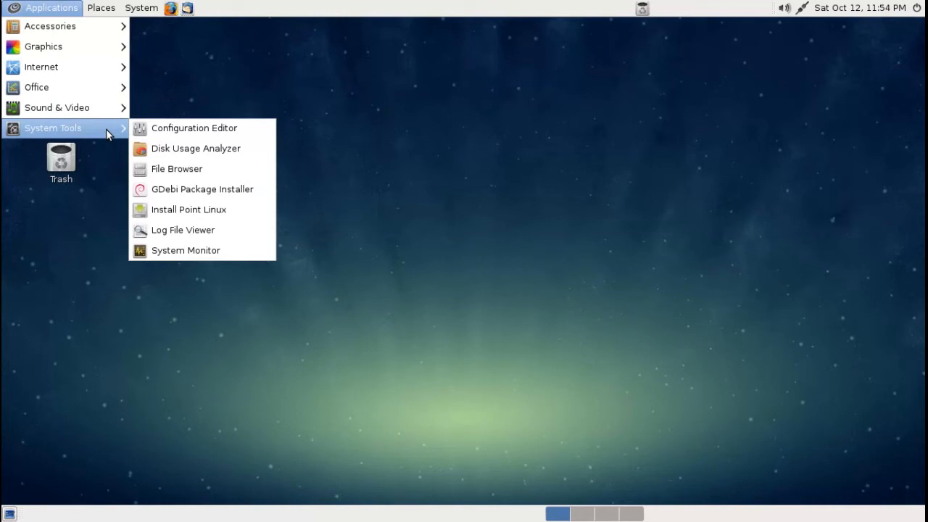
Launch System Monitor, review its Resources graphs, then close the window.
{"action": "left_click", "coordinate": [185, 250]}
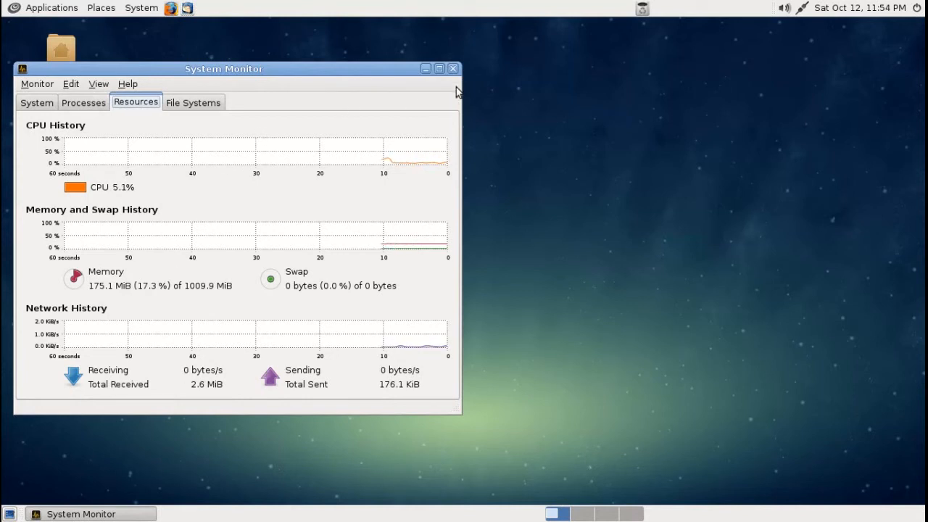
{"action": "left_click", "coordinate": [454, 68]}
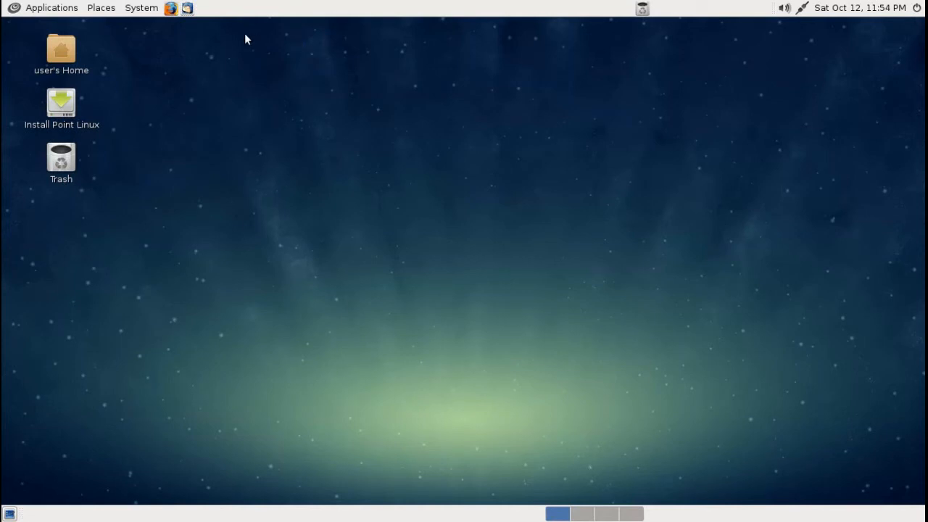
Launch Firefox, search for 'you' and open the official YouTube site.
{"action": "left_click", "coordinate": [171, 8]}
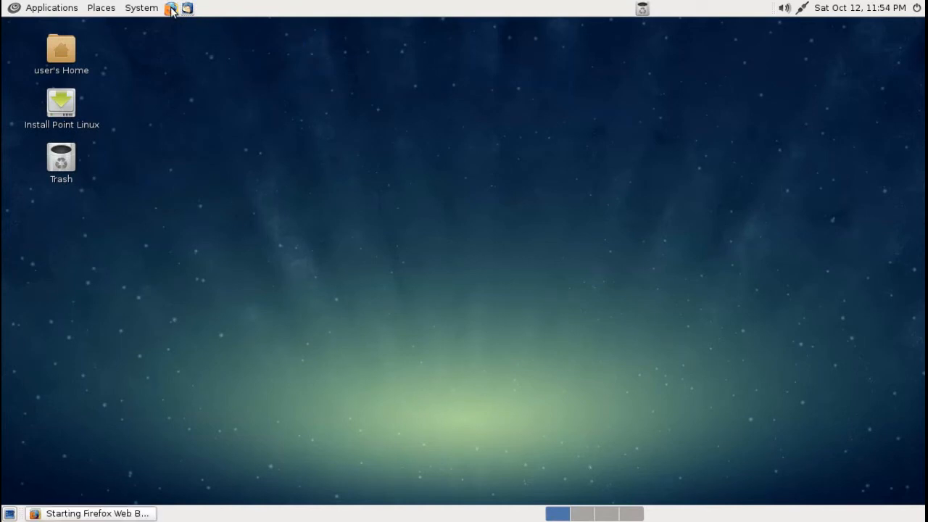
{"action": "left_click", "coordinate": [172, 8]}
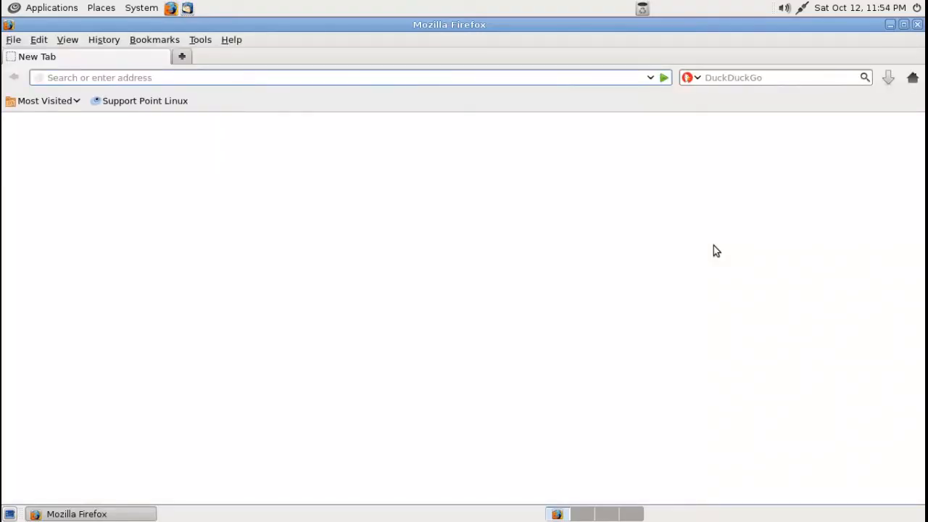
{"action": "type", "text": "you"}
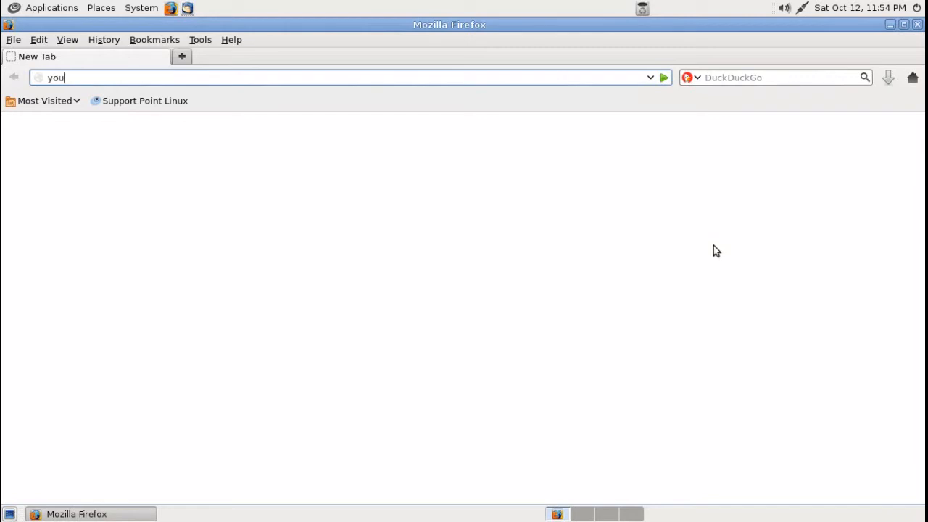
{"action": "key", "text": "Return"}
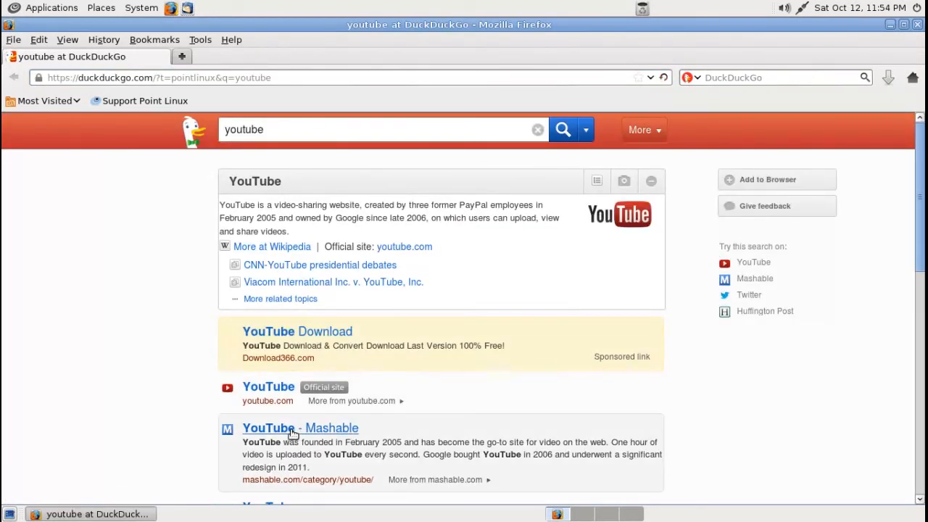
{"action": "mouse_move", "coordinate": [267, 400]}
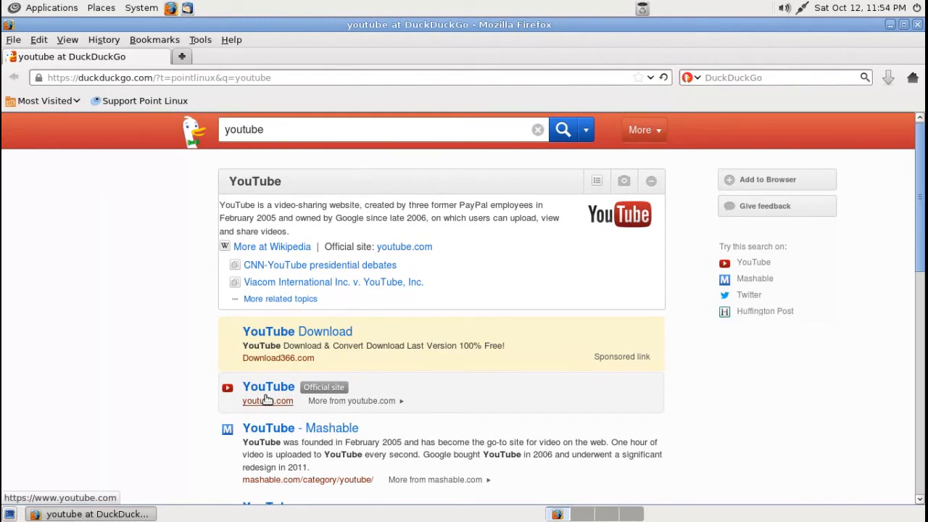
{"action": "scroll", "scroll_direction": "down", "scroll_amount": 3}
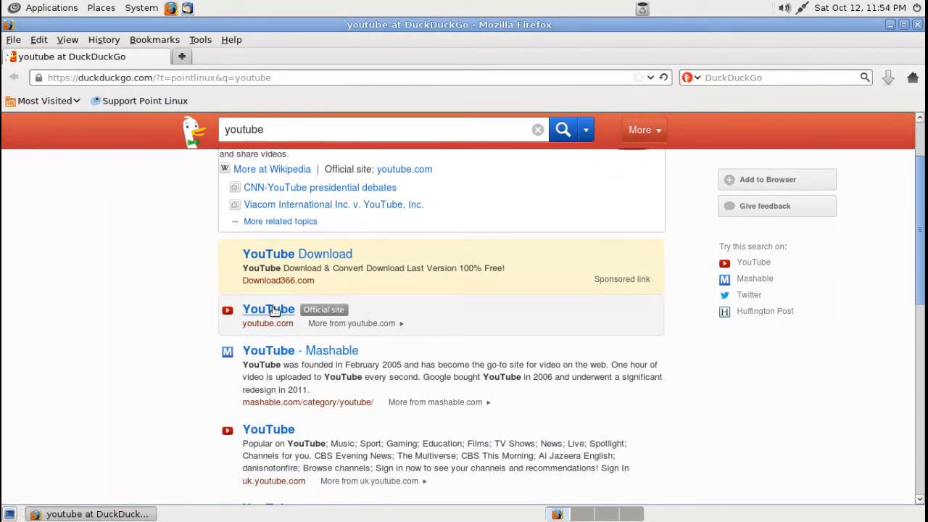
{"action": "left_click", "coordinate": [268, 309]}
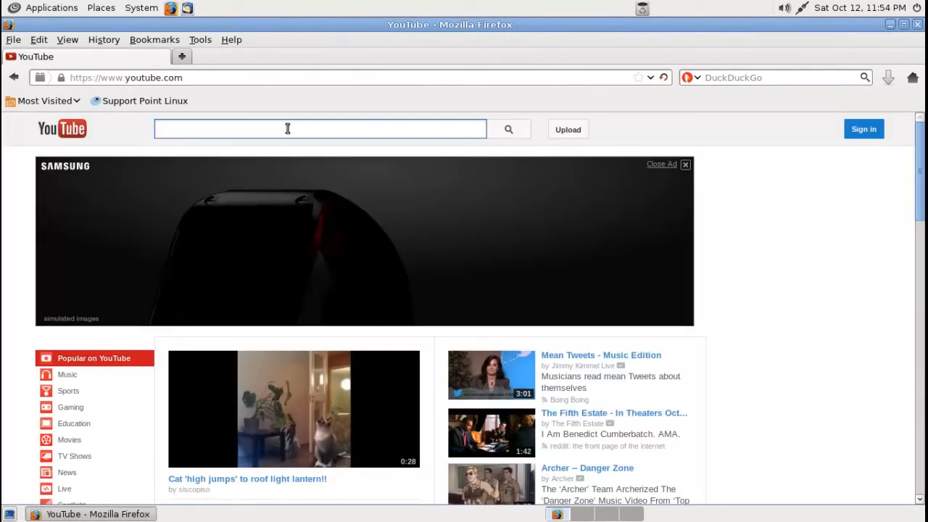
Search YouTube for 'tosto' and play the ToScasts 15 video.
{"action": "type", "text": "tostoday"}
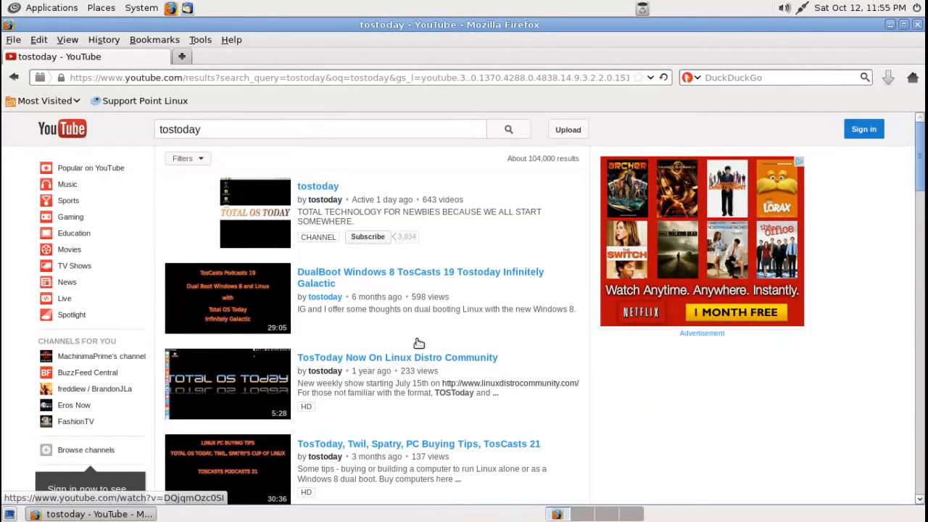
{"action": "scroll", "scroll_direction": "down", "scroll_amount": 3}
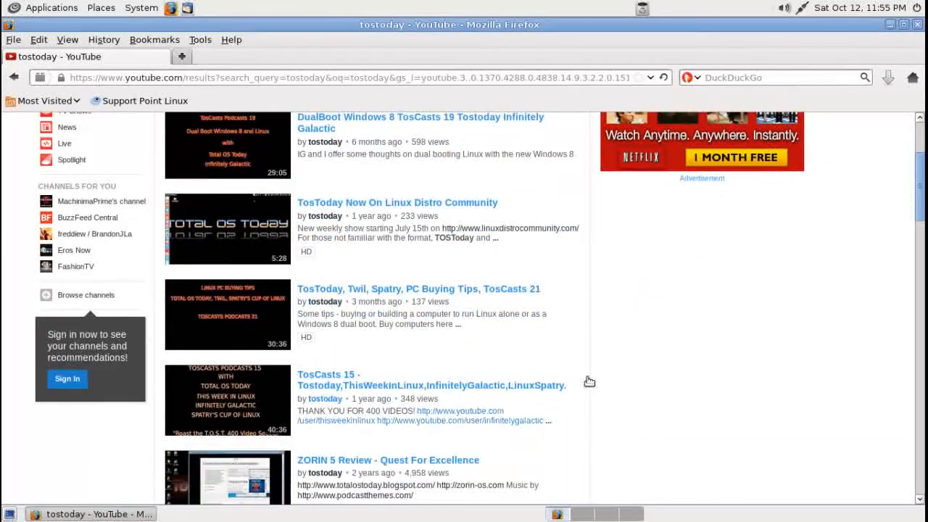
{"action": "mouse_move", "coordinate": [281, 419]}
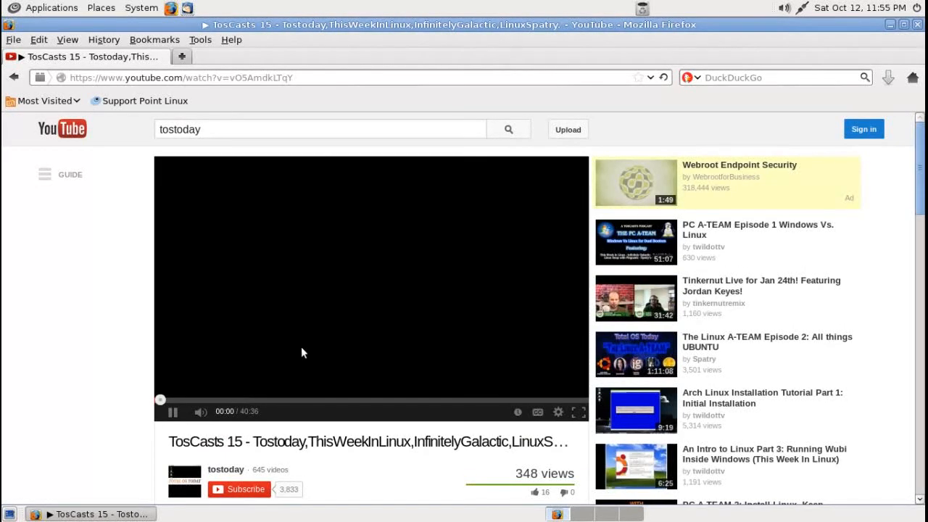
{"action": "left_click", "coordinate": [172, 411]}
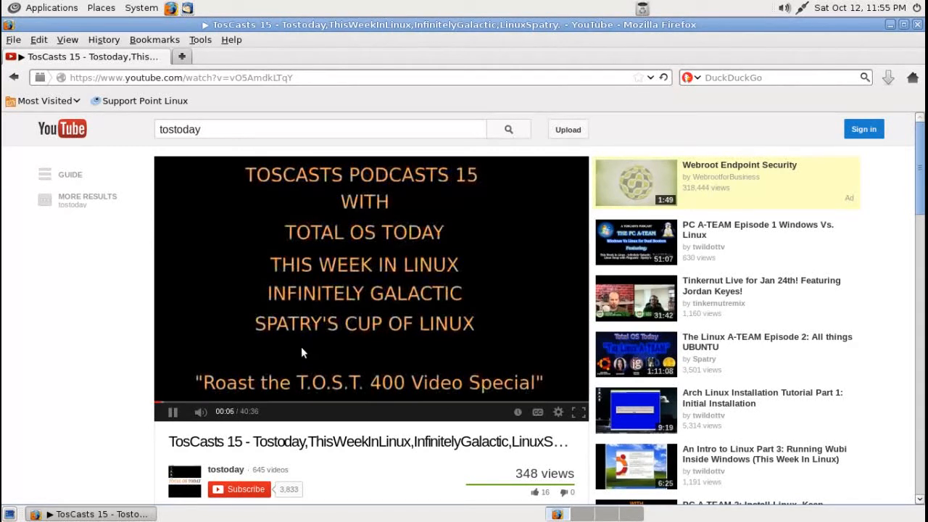
{"action": "mouse_move", "coordinate": [920, 23]}
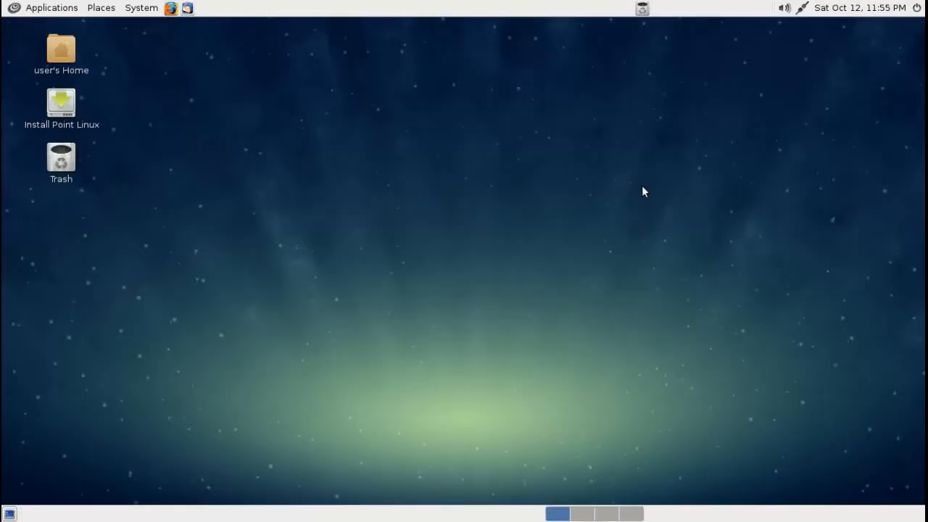
{"action": "mouse_move", "coordinate": [685, 515]}
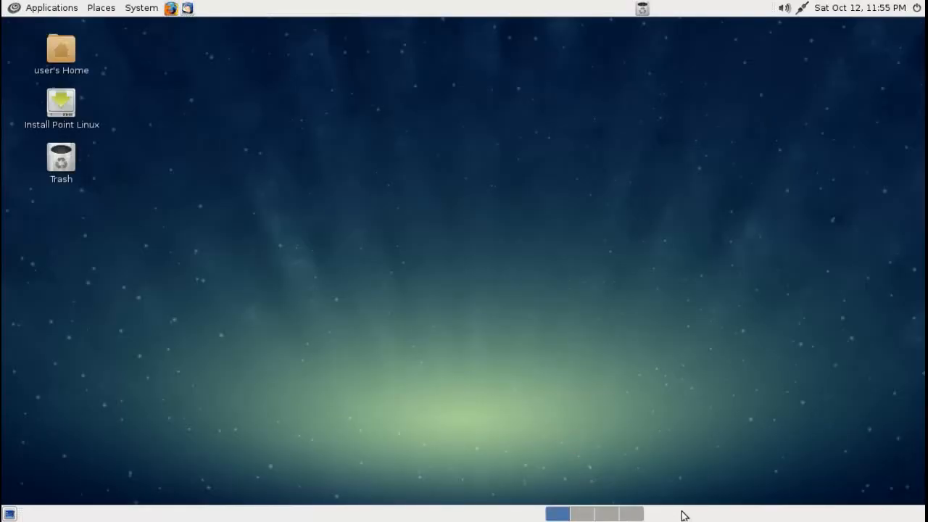
{"action": "right_click", "coordinate": [682, 513]}
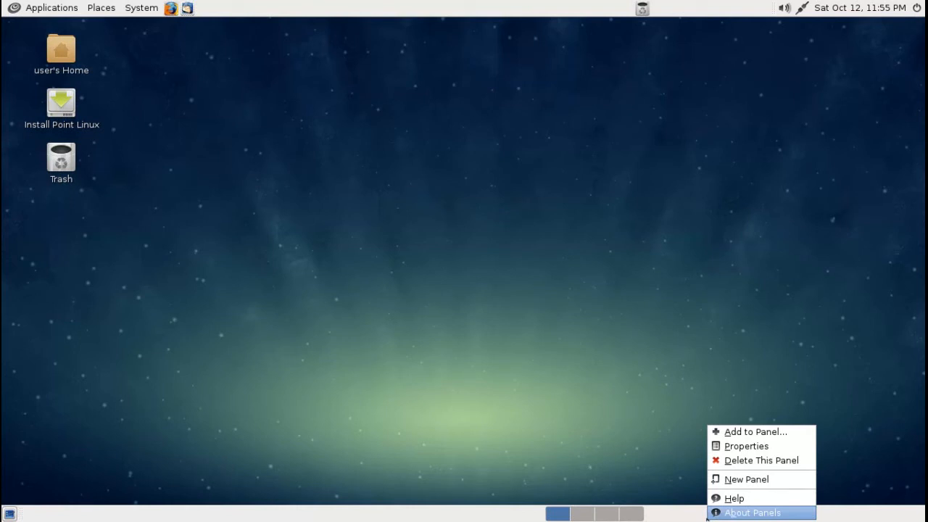
{"action": "mouse_move", "coordinate": [761, 460]}
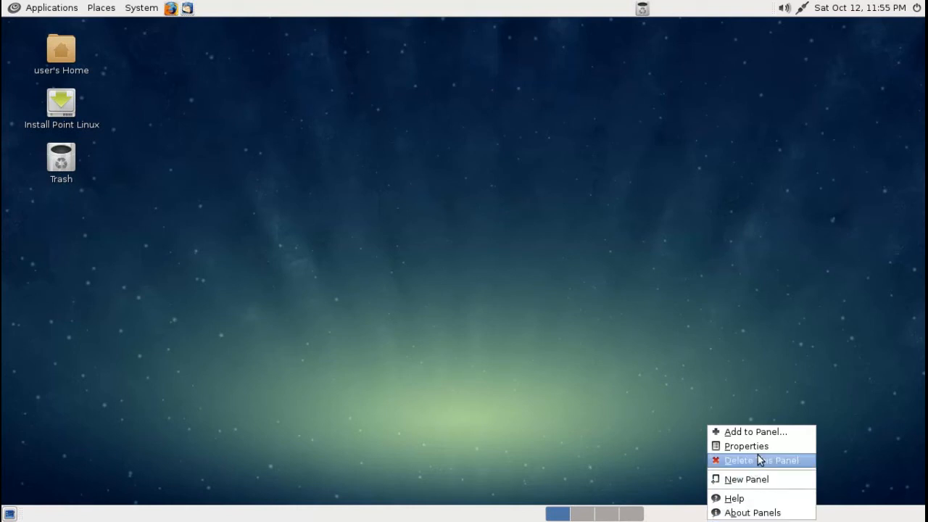
{"action": "mouse_move", "coordinate": [630, 414]}
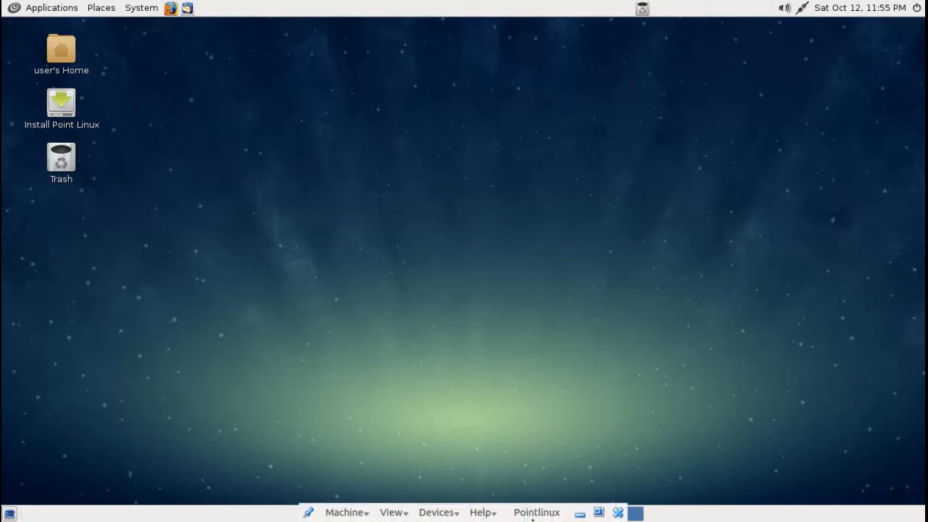
{"action": "mouse_move", "coordinate": [371, 170]}
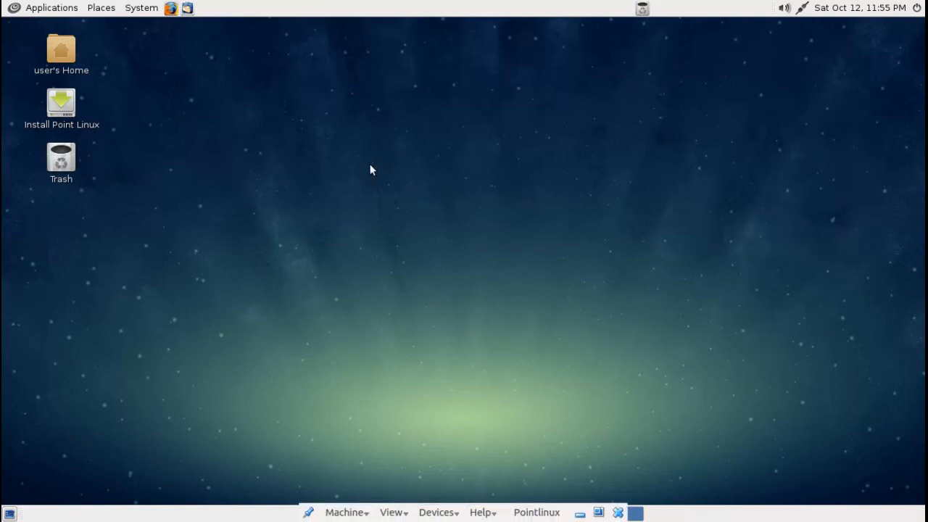
Open the Trash desktop icon, confirm it shows 0 items, and close the window.
{"action": "double_click", "coordinate": [61, 50]}
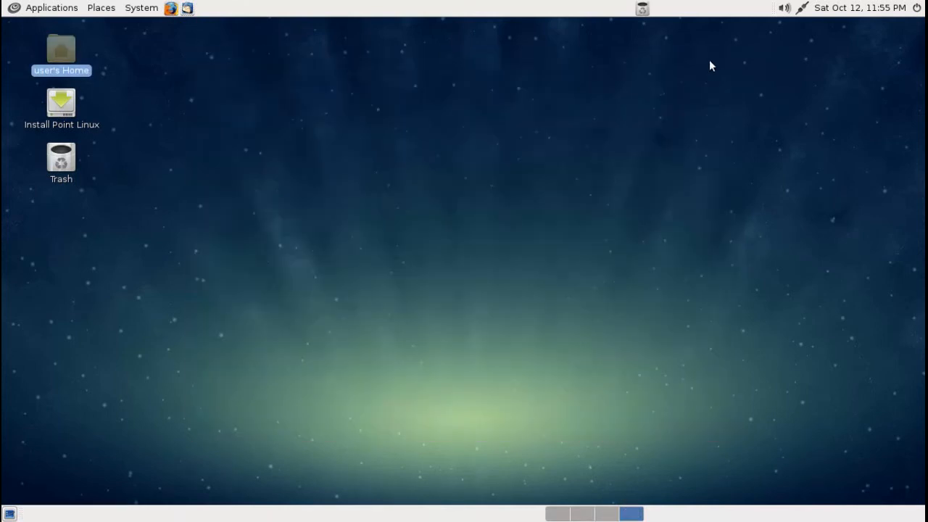
{"action": "left_click", "coordinate": [61, 102]}
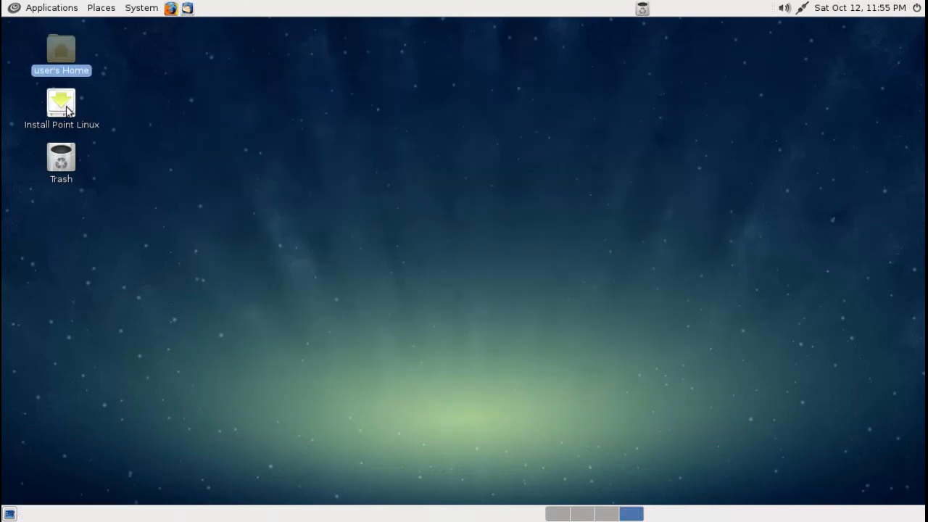
{"action": "double_click", "coordinate": [61, 158]}
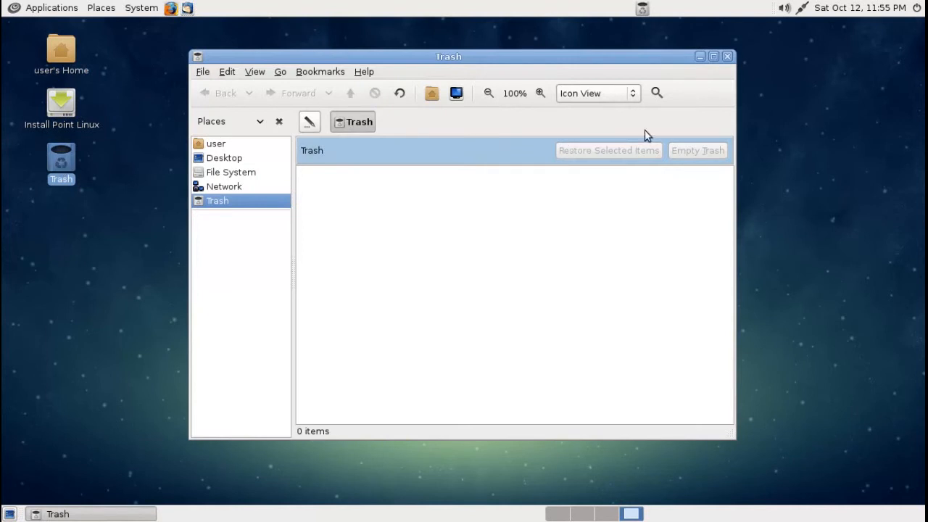
{"action": "left_click", "coordinate": [727, 56]}
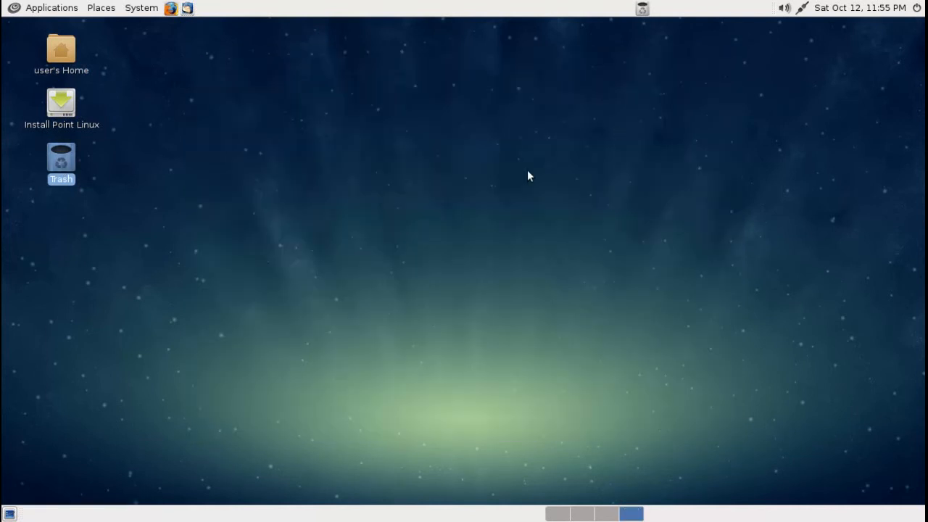
{"action": "mouse_move", "coordinate": [560, 515]}
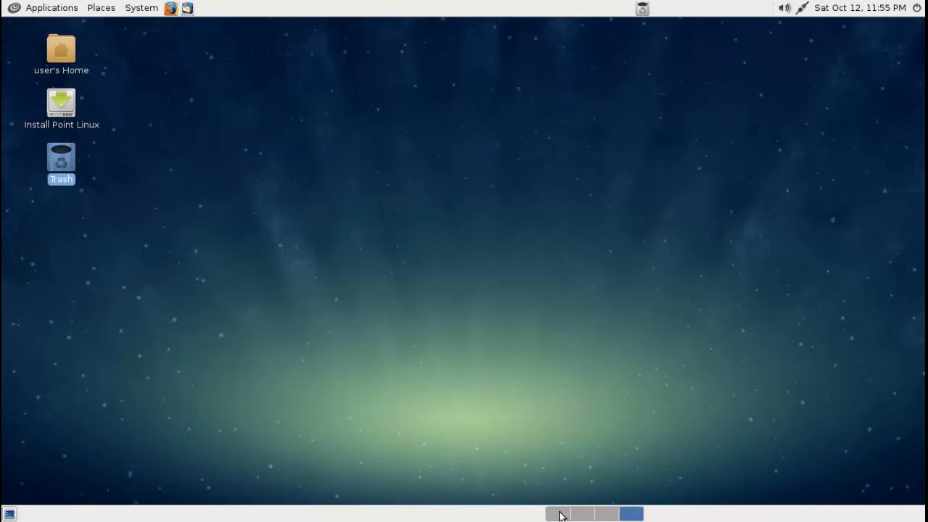